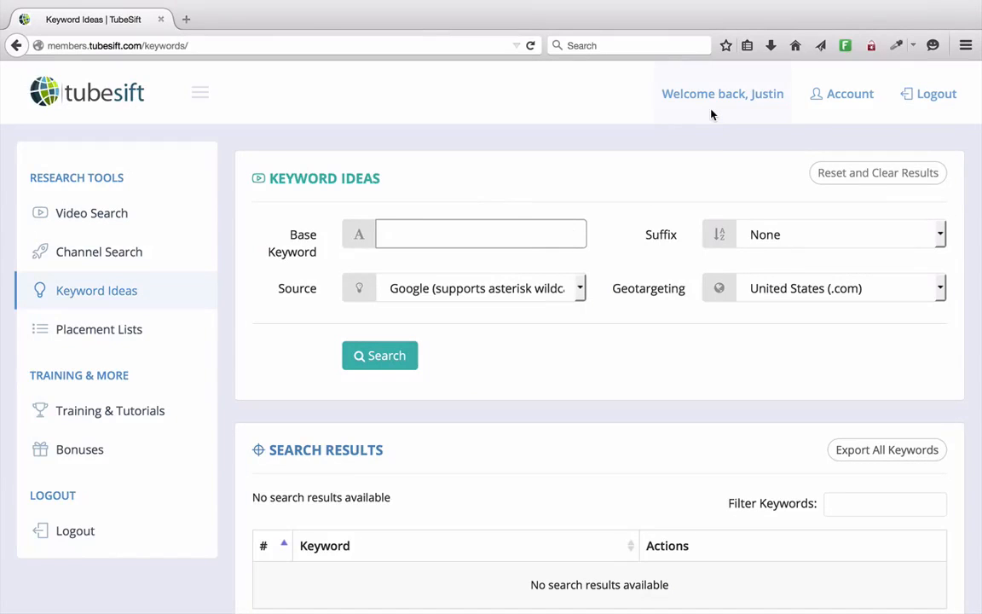
Enter 'video marketing' as the base keyword in the Keyword Ideas tool
{"action": "left_click", "coordinate": [481, 233]}
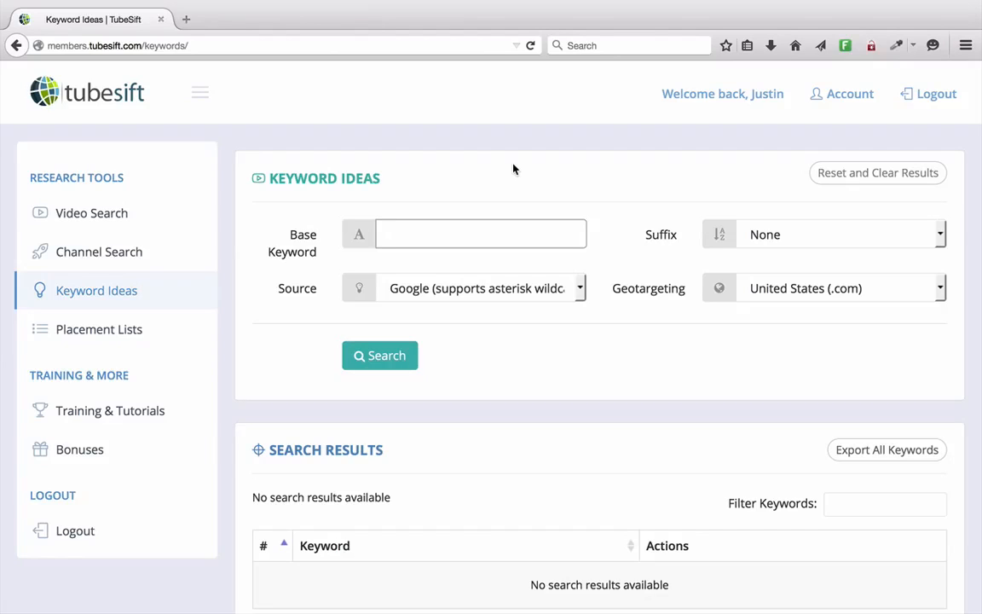
{"action": "left_click", "coordinate": [481, 233]}
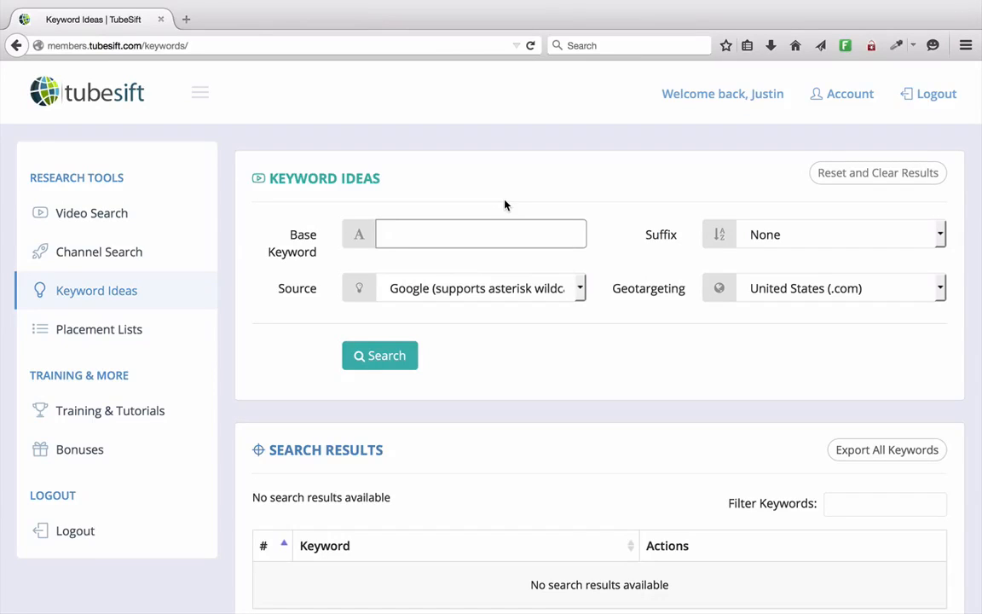
{"action": "left_click", "coordinate": [481, 233]}
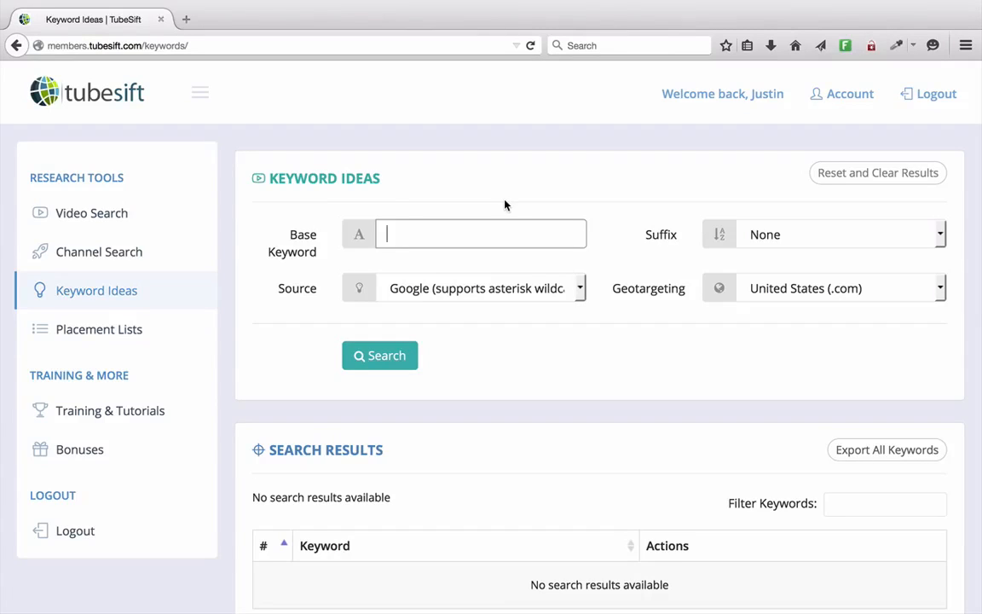
{"action": "mouse_move", "coordinate": [518, 186]}
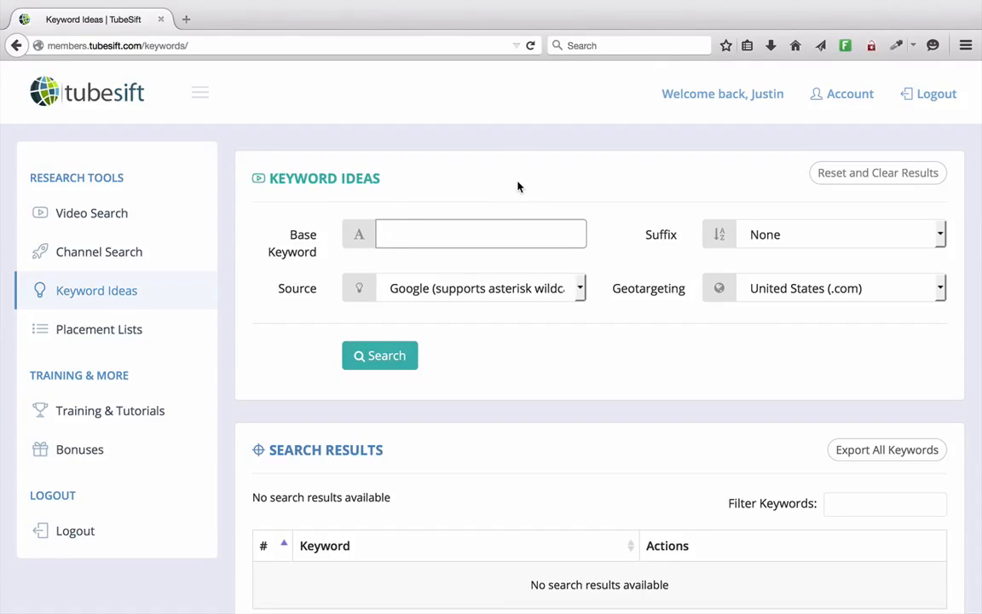
{"action": "mouse_move", "coordinate": [587, 185]}
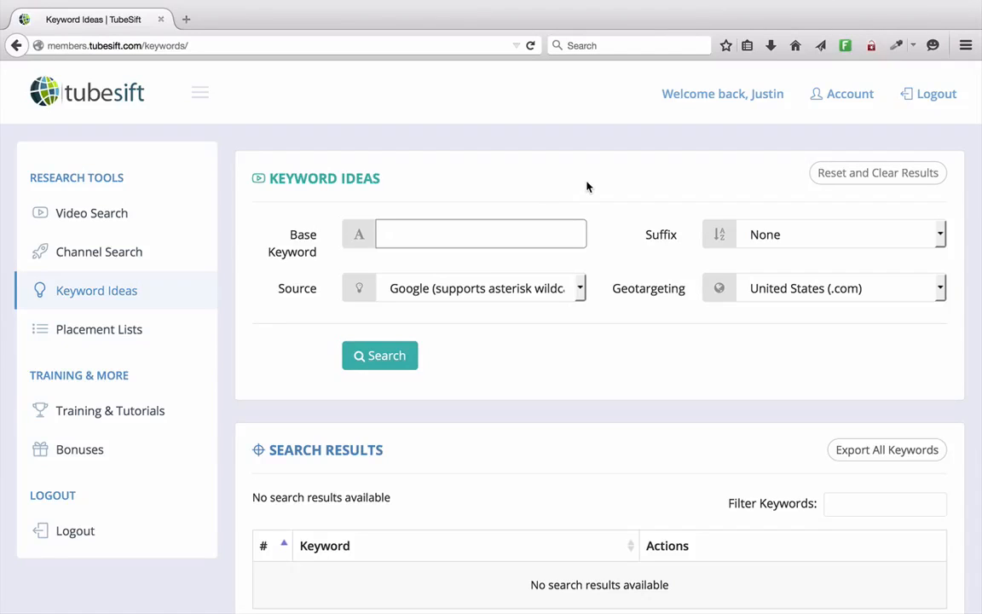
{"action": "mouse_move", "coordinate": [92, 211]}
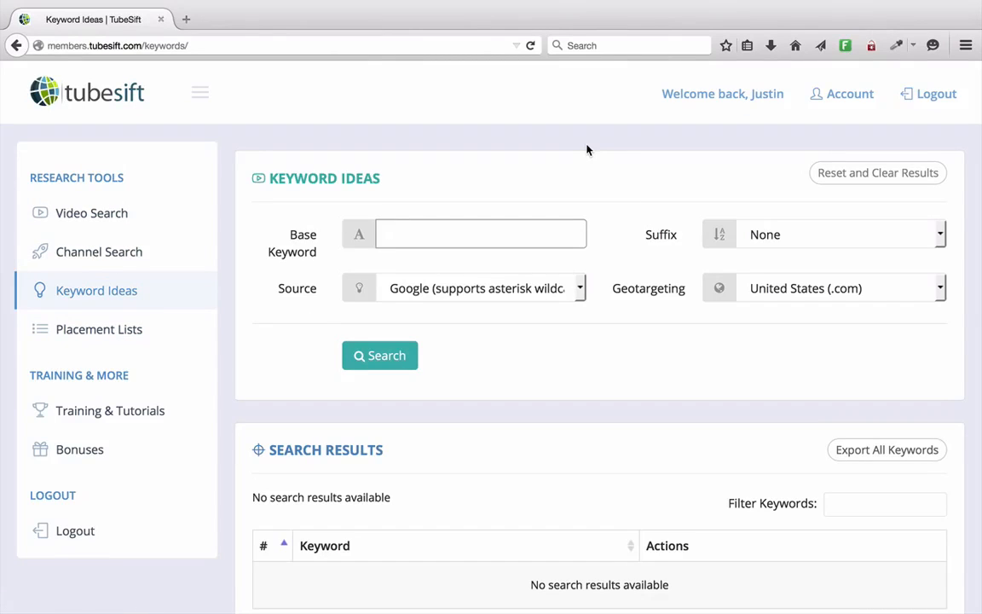
{"action": "left_click", "coordinate": [481, 233]}
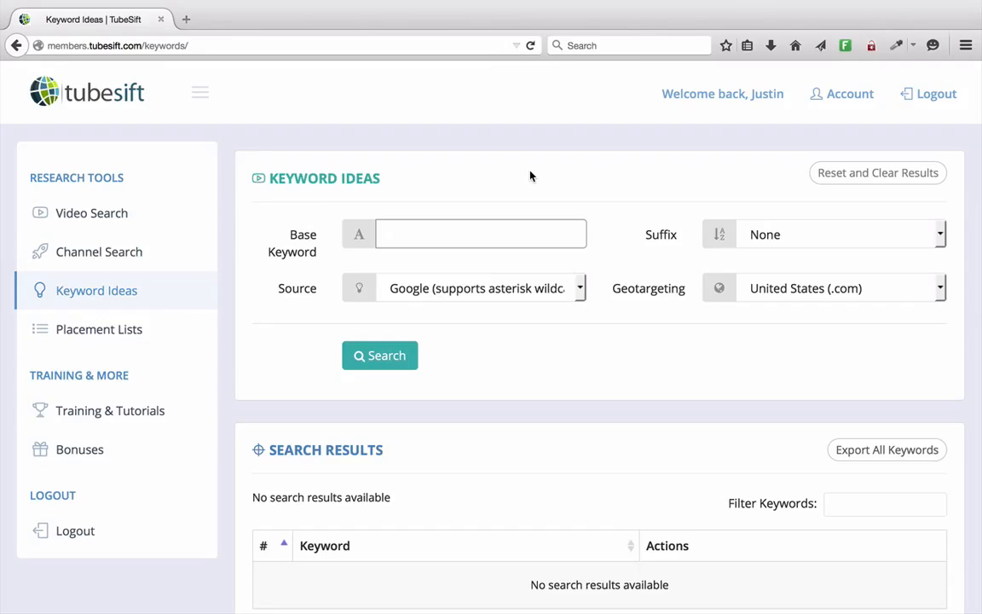
{"action": "type", "text": "viddeo"}
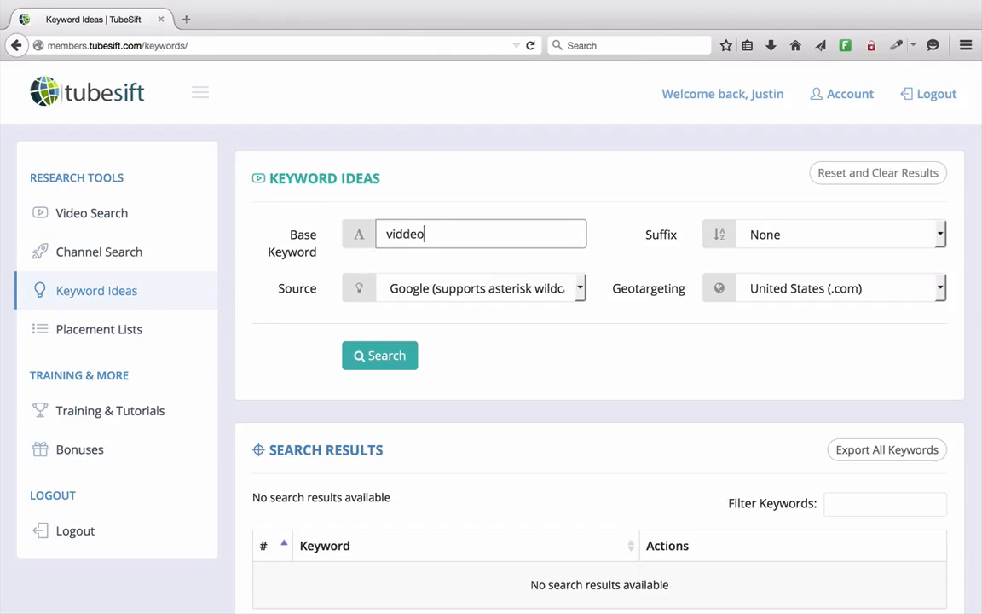
{"action": "type", "text": "video marketin"}
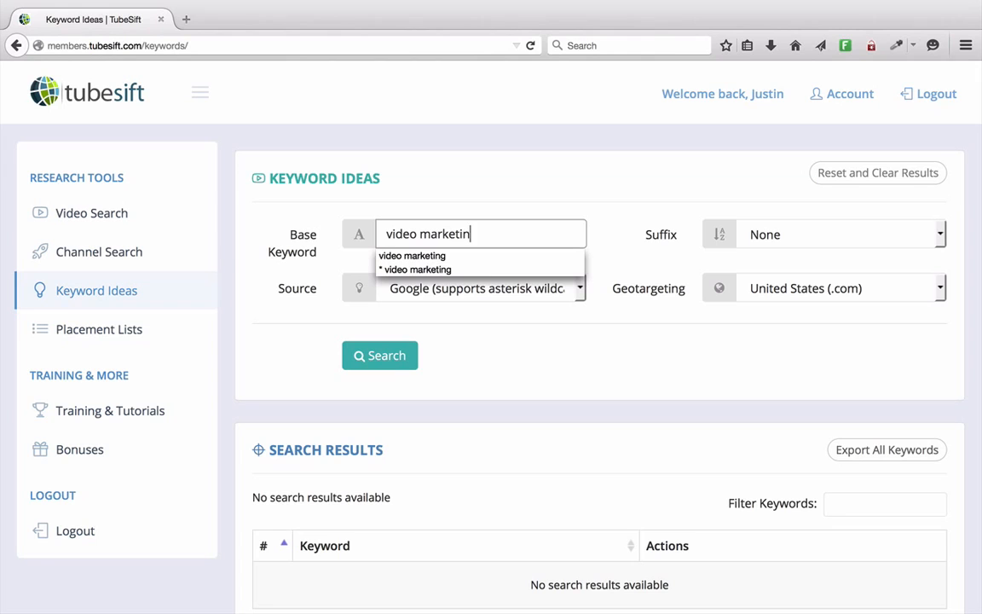
Run the keyword idea search and review the 10 results table
{"action": "left_click", "coordinate": [379, 356]}
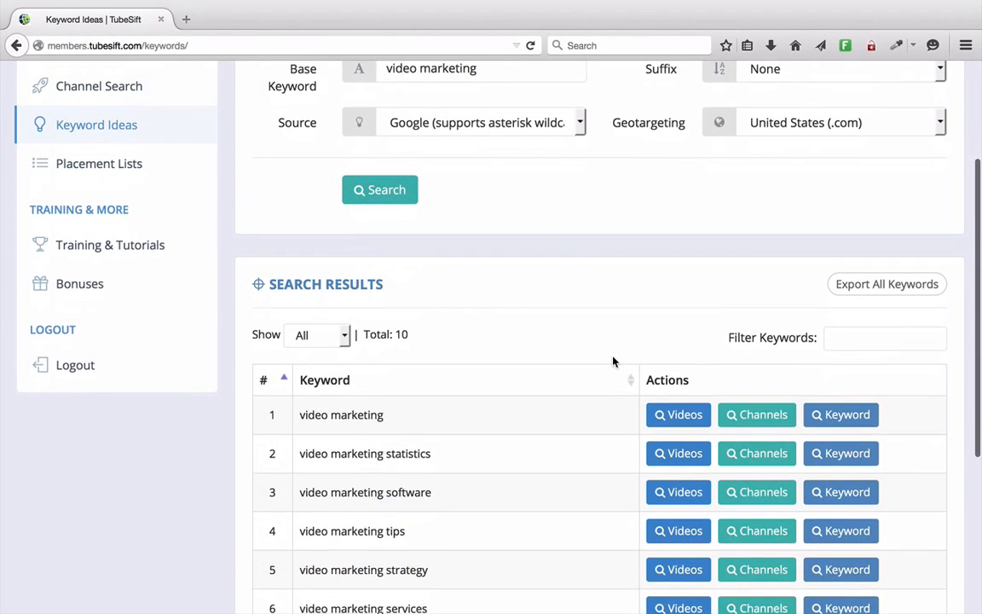
{"action": "scroll", "scroll_direction": "down", "scroll_amount": 3}
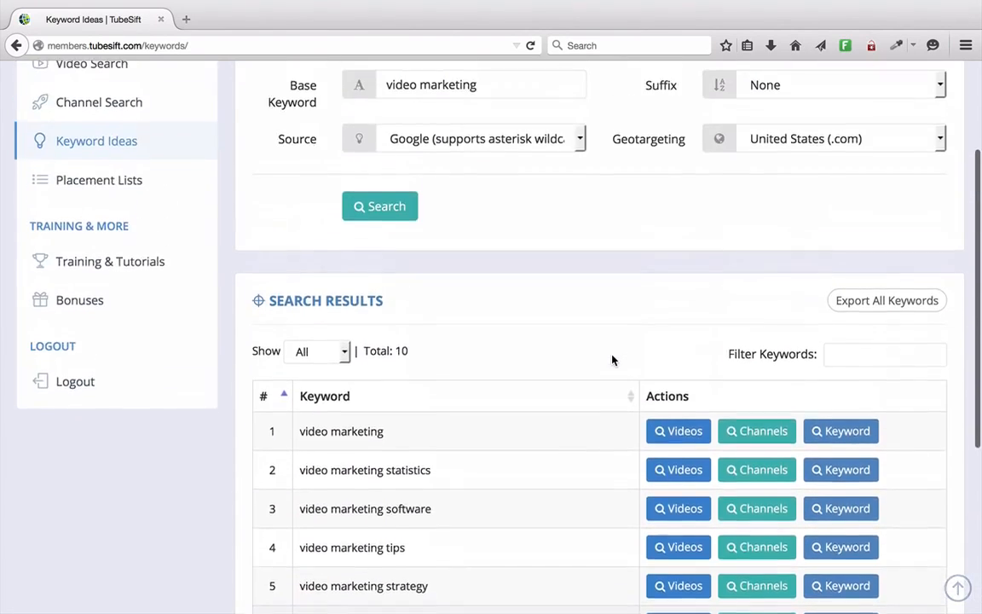
{"action": "scroll", "scroll_direction": "down", "scroll_amount": 3}
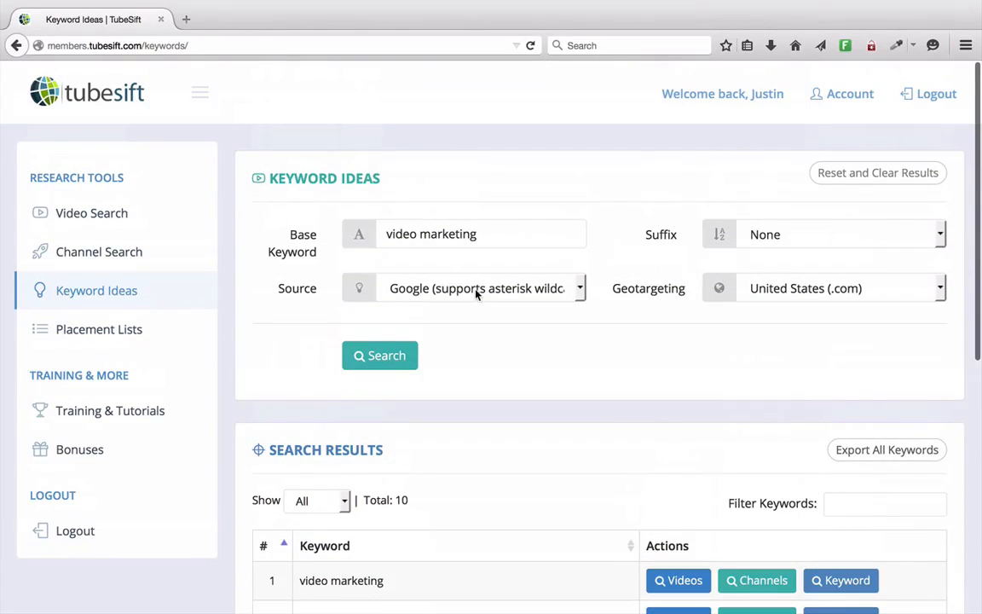
Review Source and Geotargeting choices, then apply the a - z suffix to rerun the search
{"action": "left_click", "coordinate": [477, 287]}
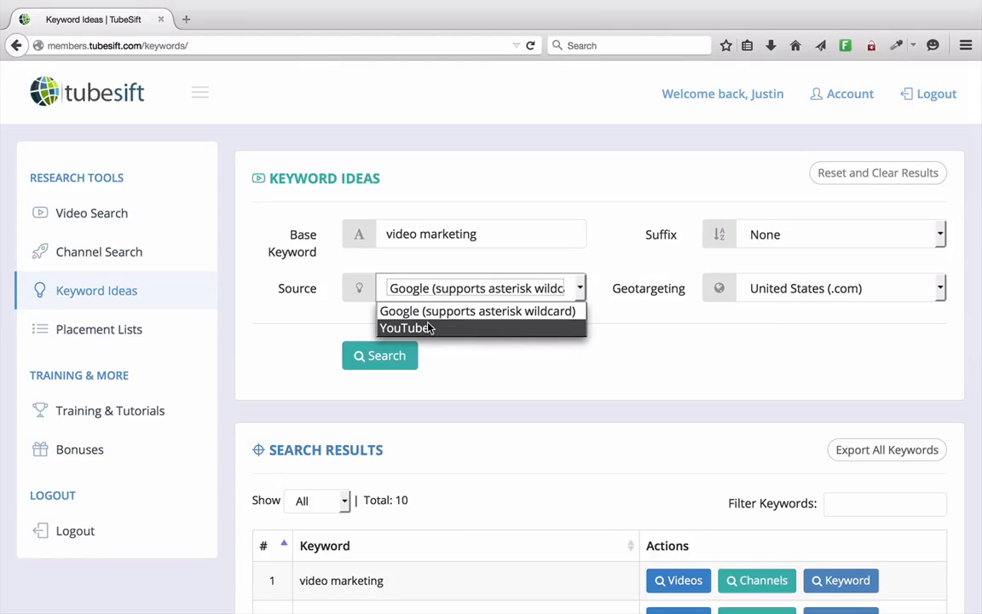
{"action": "left_click", "coordinate": [838, 287]}
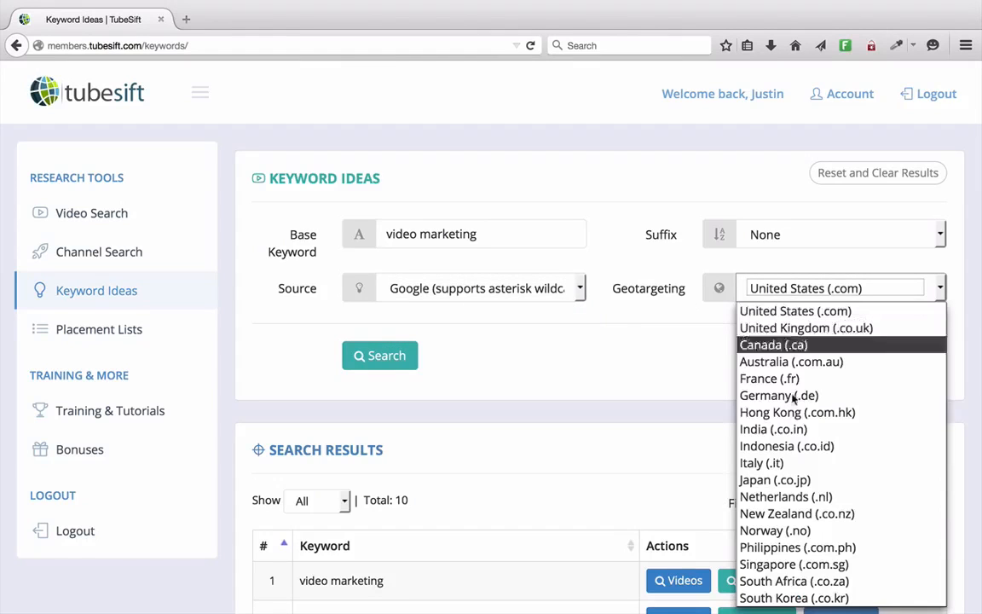
{"action": "mouse_move", "coordinate": [798, 411]}
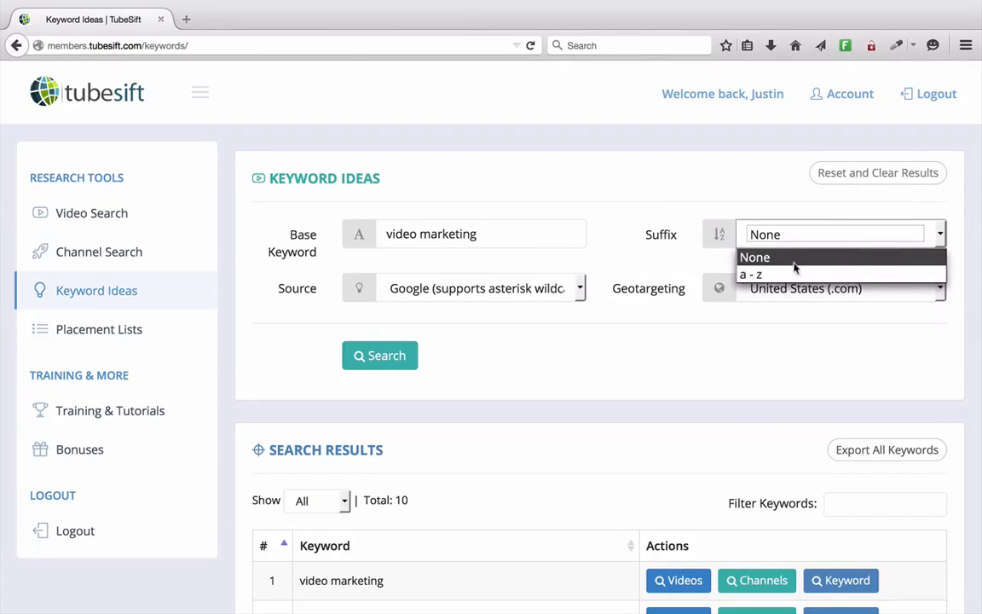
{"action": "left_click", "coordinate": [750, 273]}
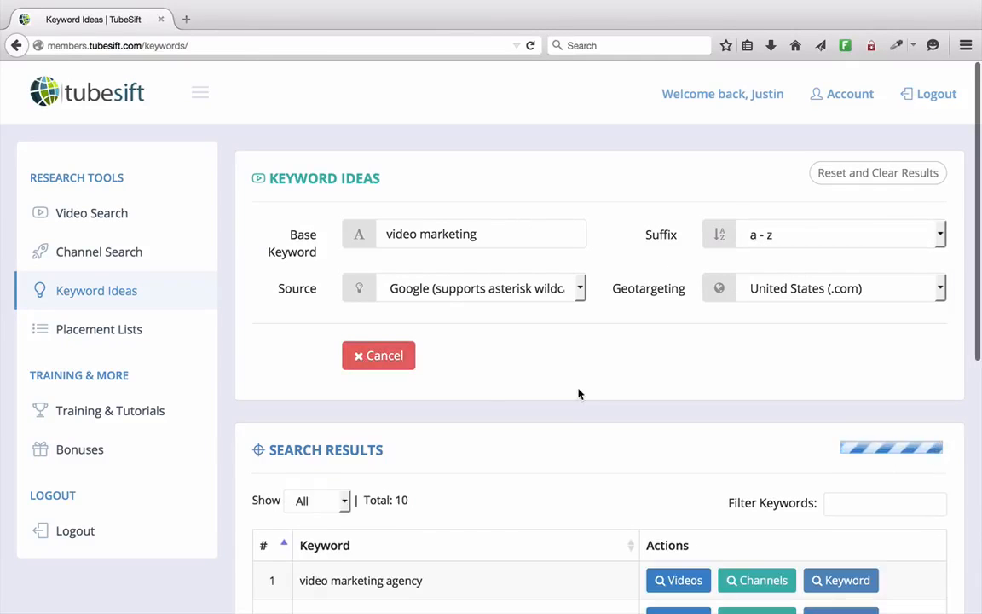
{"action": "scroll", "scroll_direction": "down", "scroll_amount": 3}
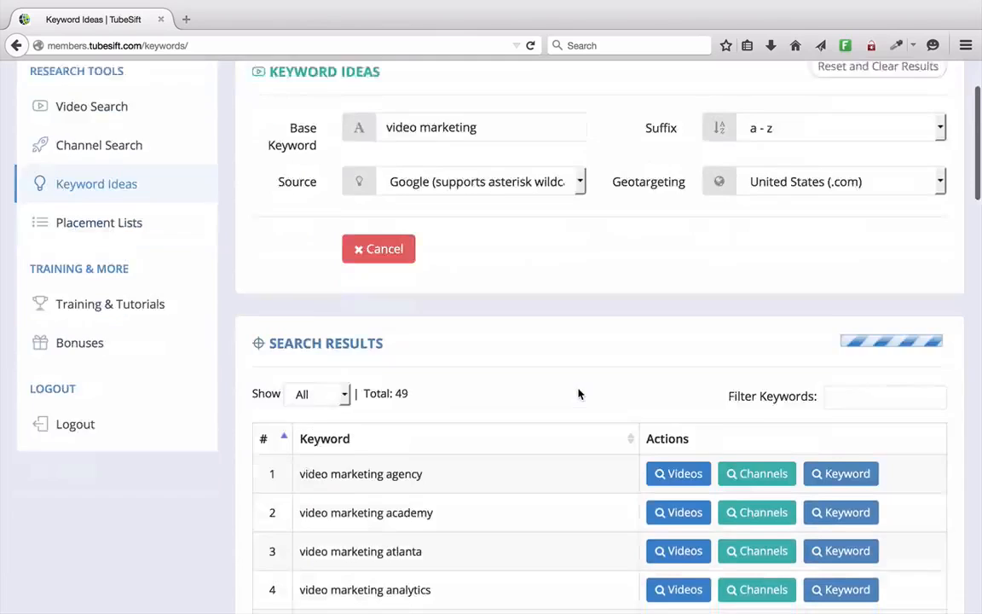
{"action": "left_click", "coordinate": [629, 44]}
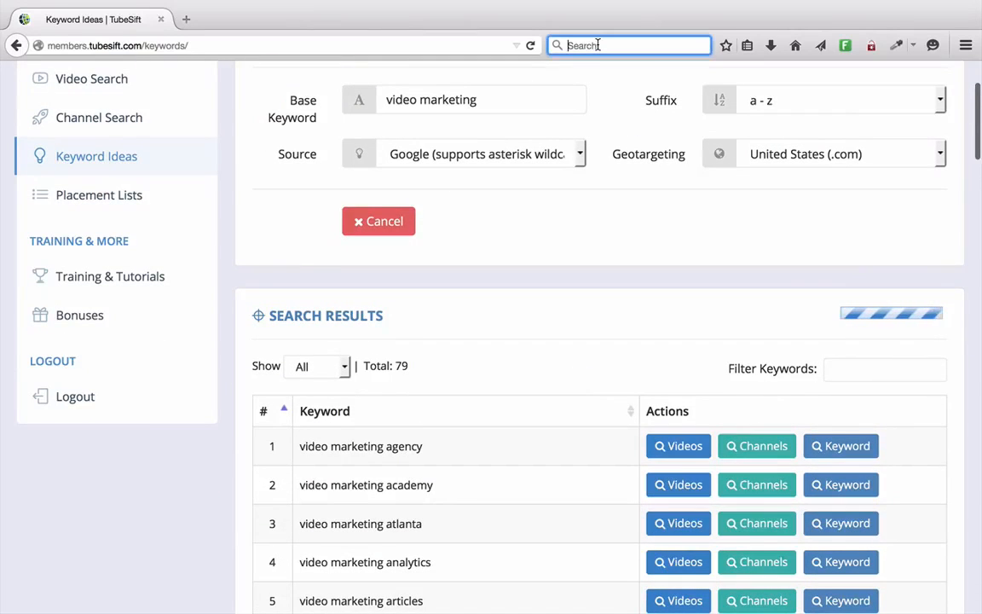
{"action": "type", "text": "v"}
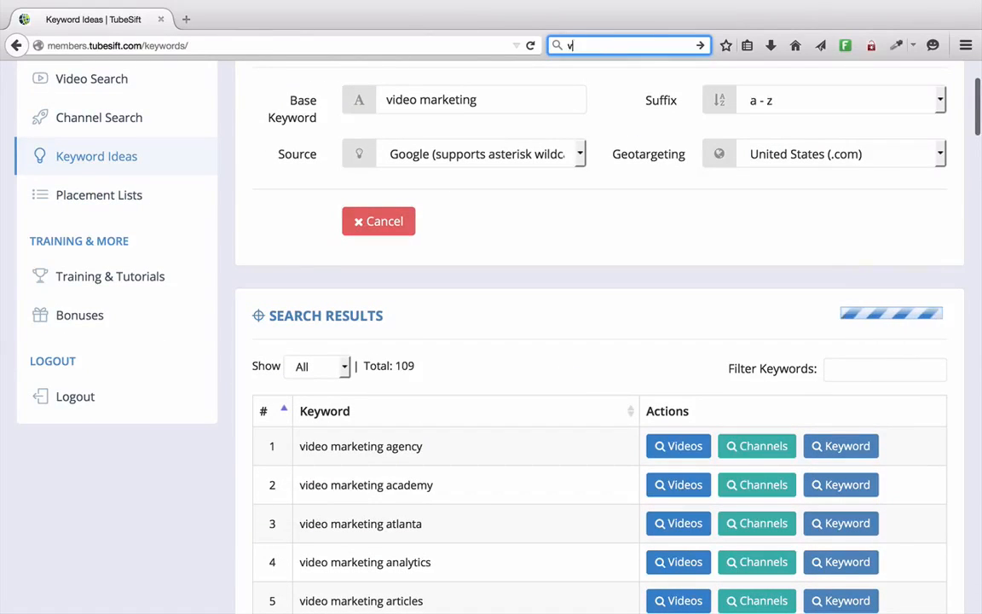
{"action": "type", "text": "ideo marke"}
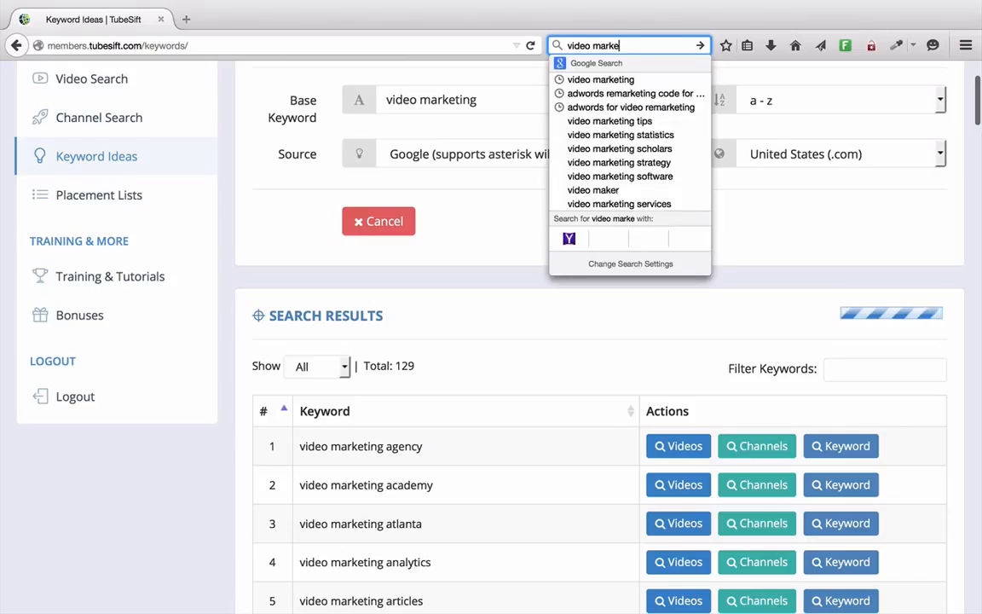
{"action": "type", "text": "ting a"}
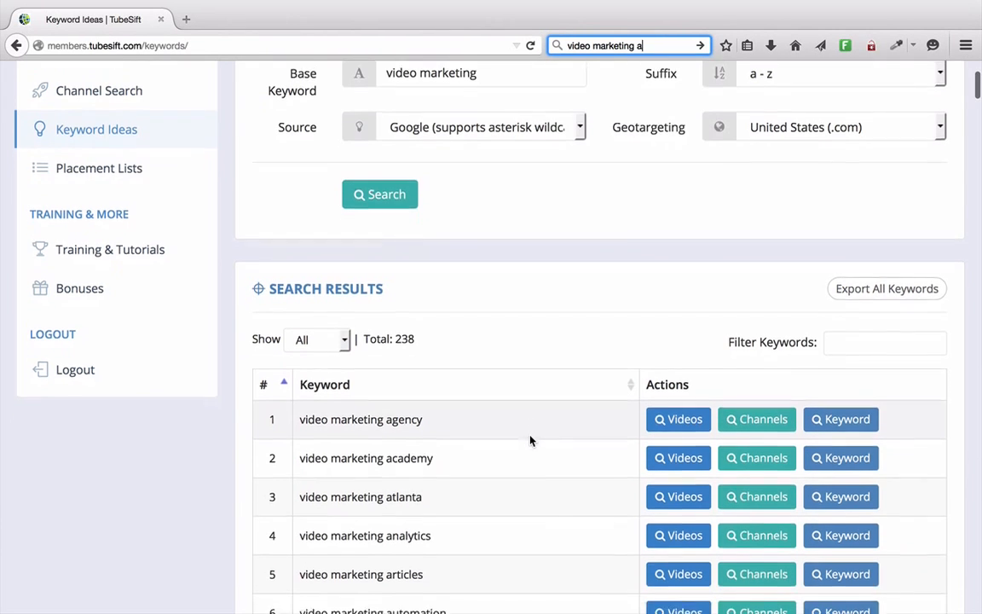
{"action": "scroll", "scroll_direction": "down", "scroll_amount": 3}
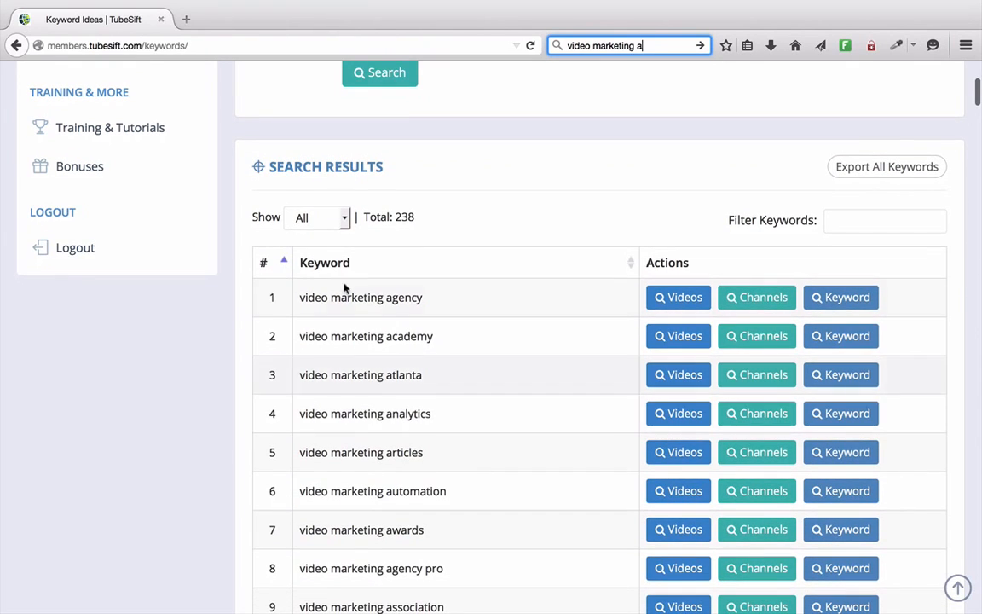
{"action": "scroll", "scroll_direction": "down", "scroll_amount": 3}
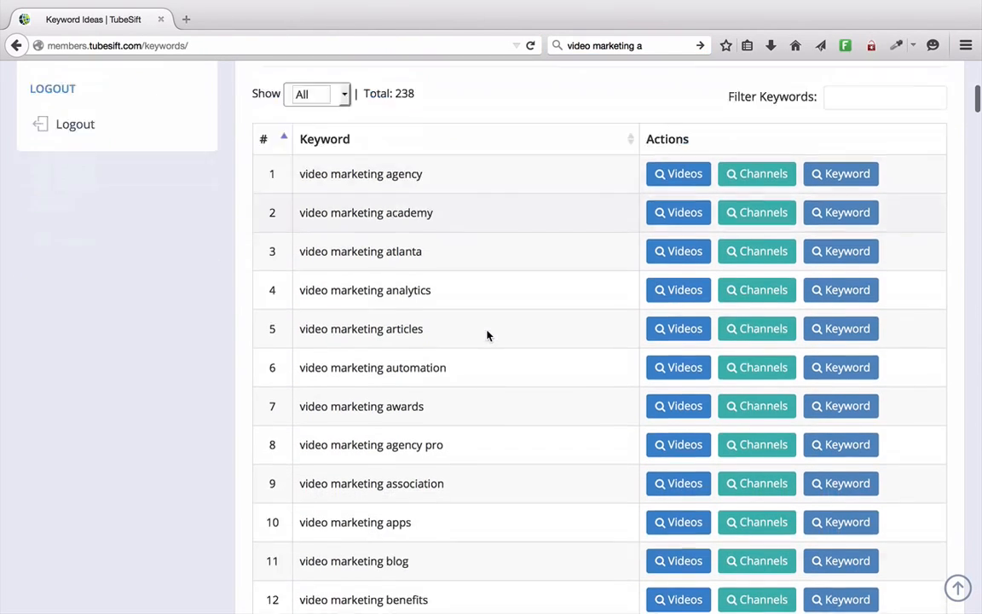
{"action": "scroll", "scroll_direction": "down", "scroll_amount": 3}
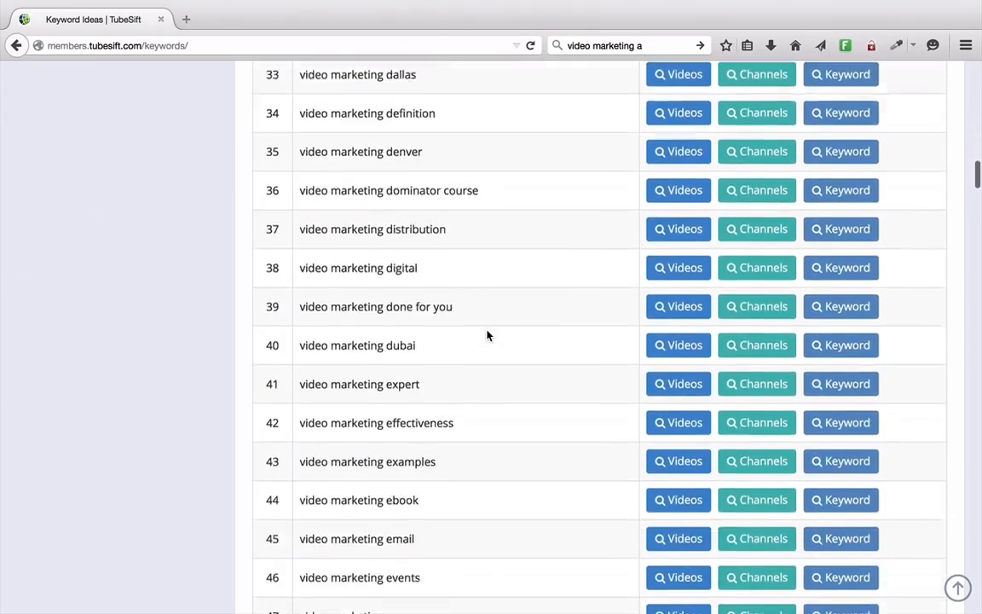
{"action": "scroll", "scroll_direction": "down", "scroll_amount": 3}
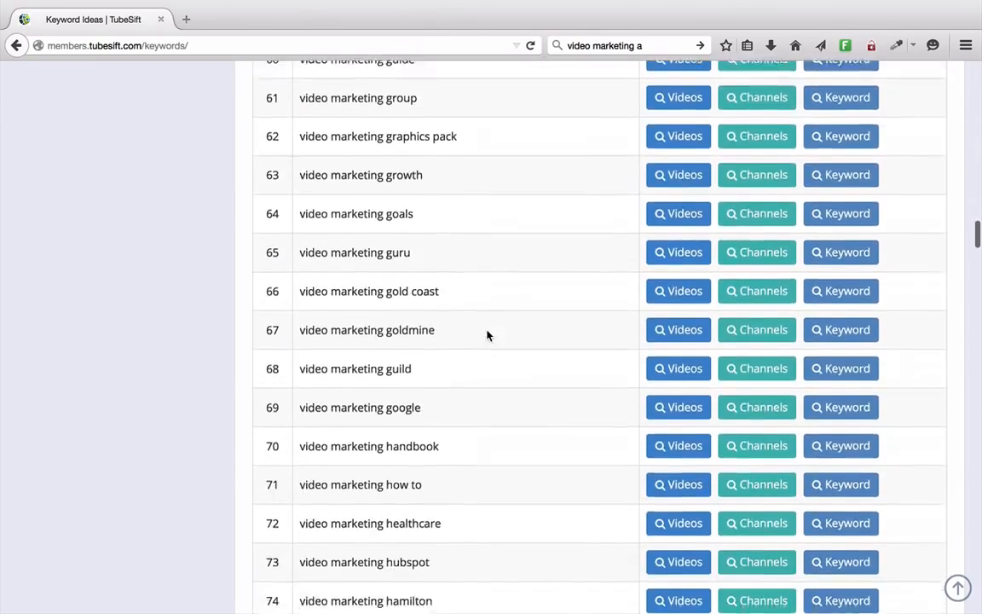
{"action": "scroll", "scroll_direction": "down", "scroll_amount": 3}
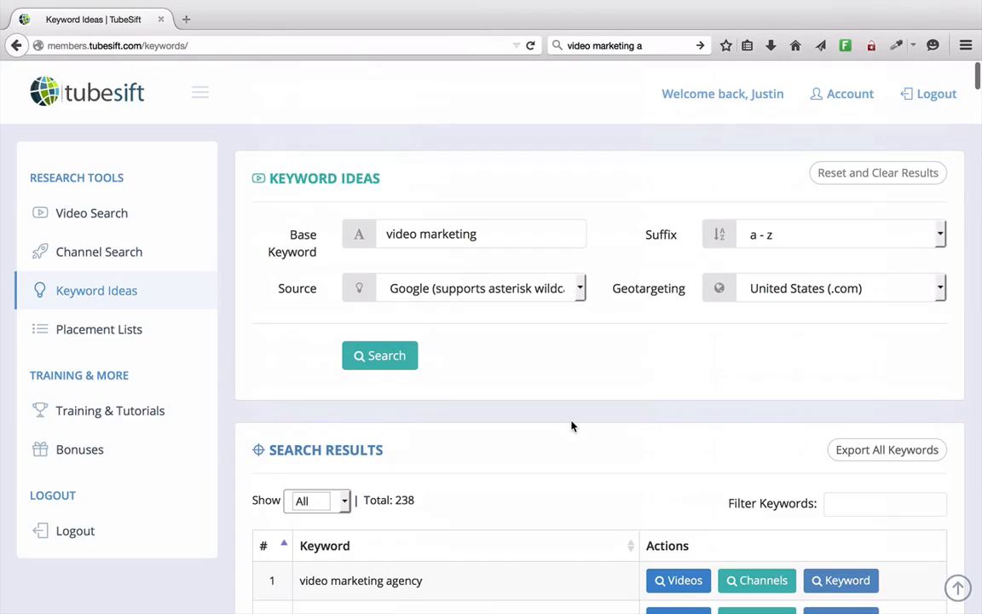
Change the base keyword to the wildcard '* video marketing' and run the search
{"action": "left_click", "coordinate": [481, 234]}
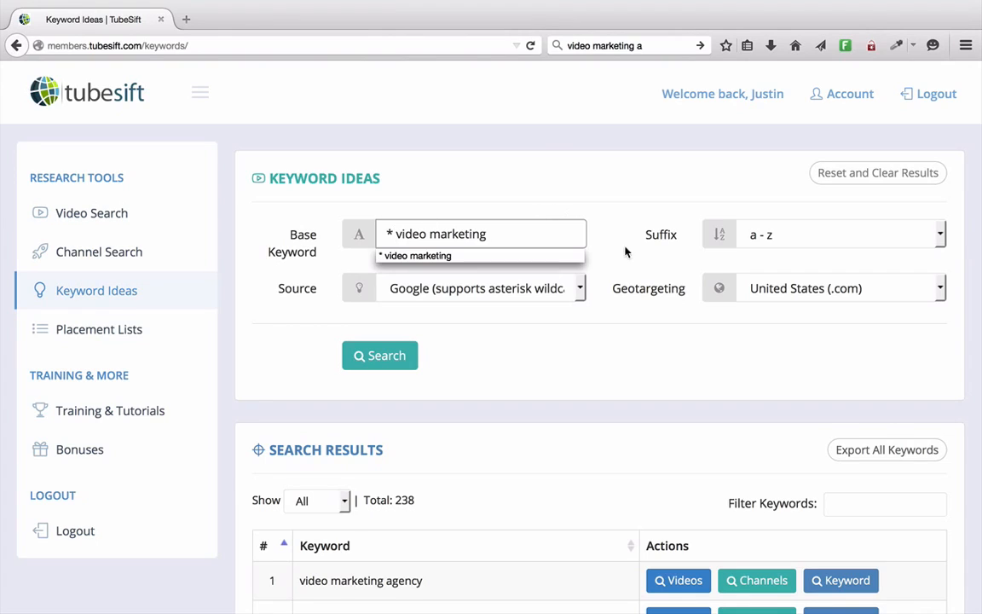
{"action": "left_click", "coordinate": [382, 233]}
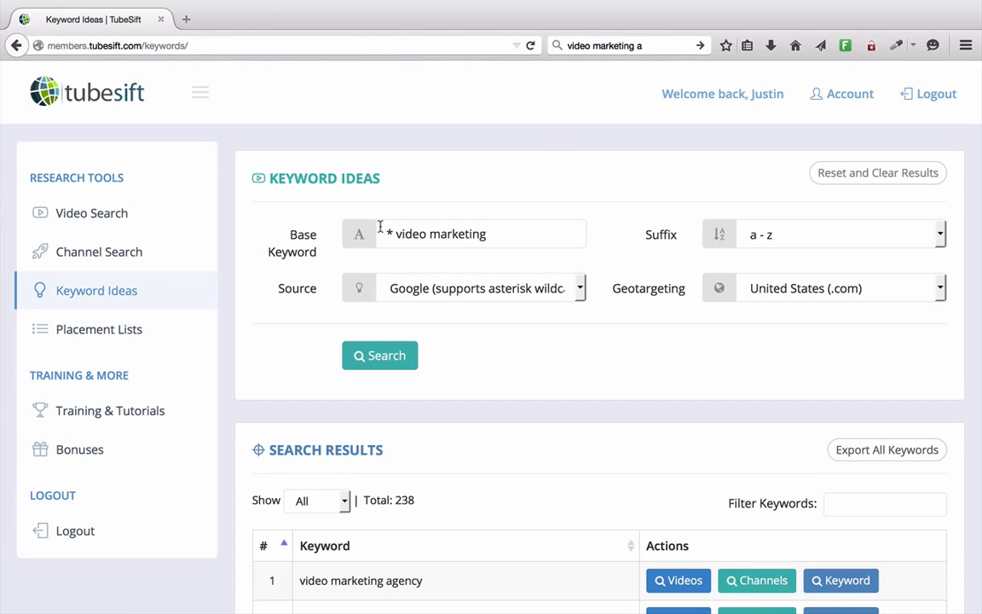
{"action": "left_click", "coordinate": [379, 356]}
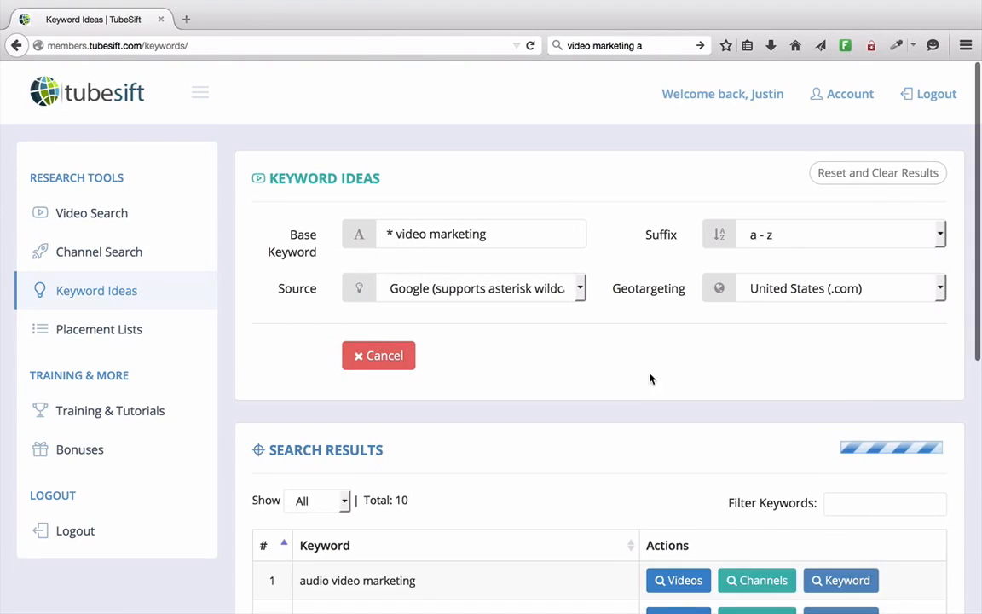
Scroll through the 246 wildcard keyword ideas starting with audio video marketing
{"action": "scroll", "scroll_direction": "down", "scroll_amount": 3}
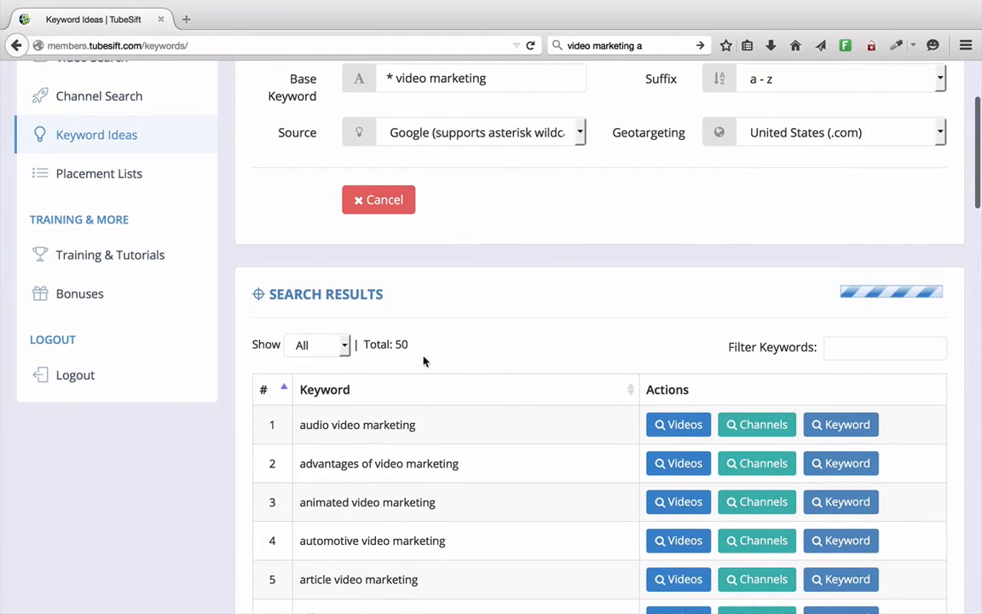
{"action": "scroll", "scroll_direction": "down", "scroll_amount": 3}
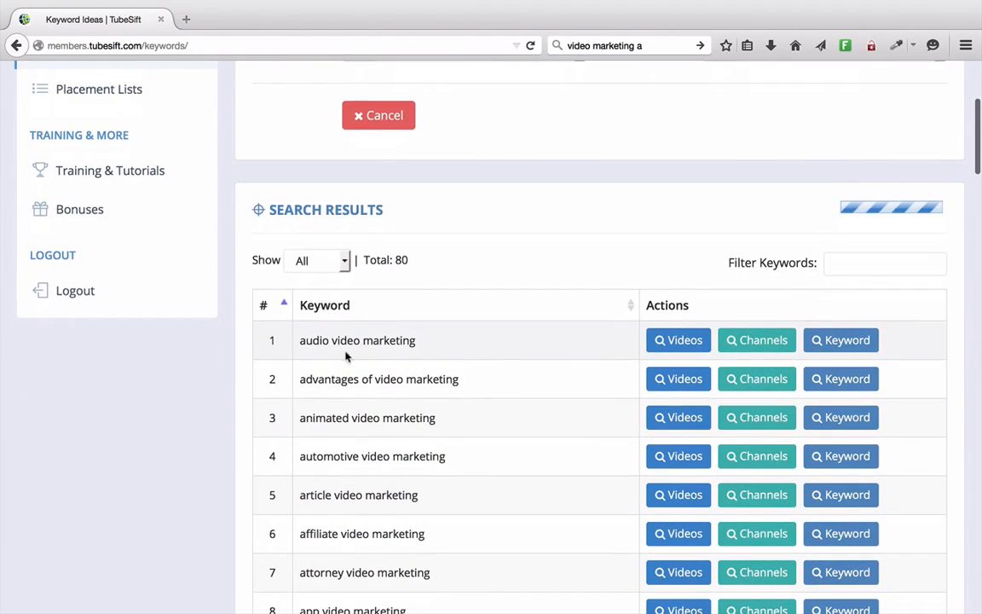
{"action": "scroll", "scroll_direction": "down", "scroll_amount": 3}
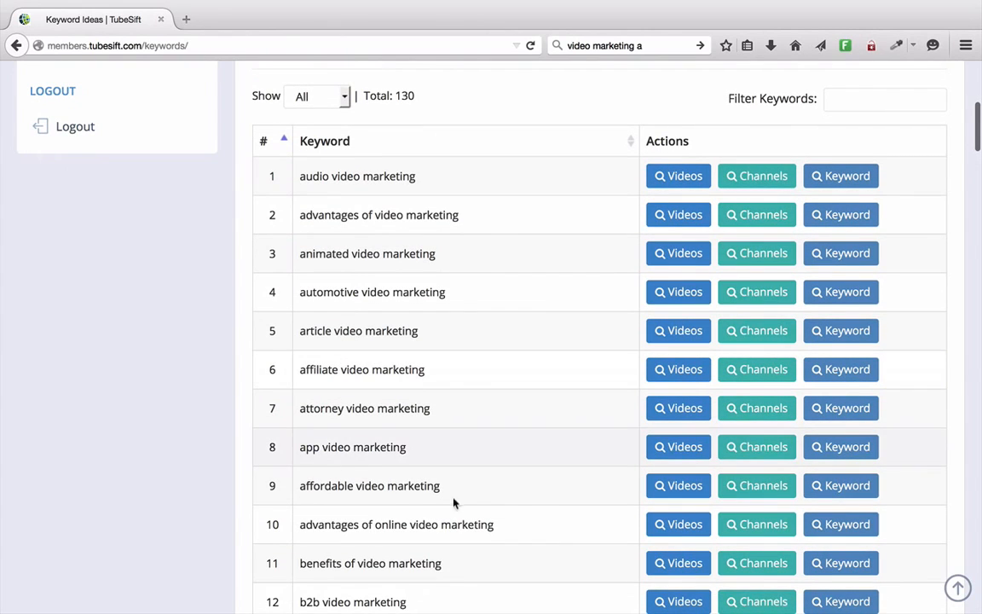
{"action": "scroll", "scroll_direction": "down", "scroll_amount": 3}
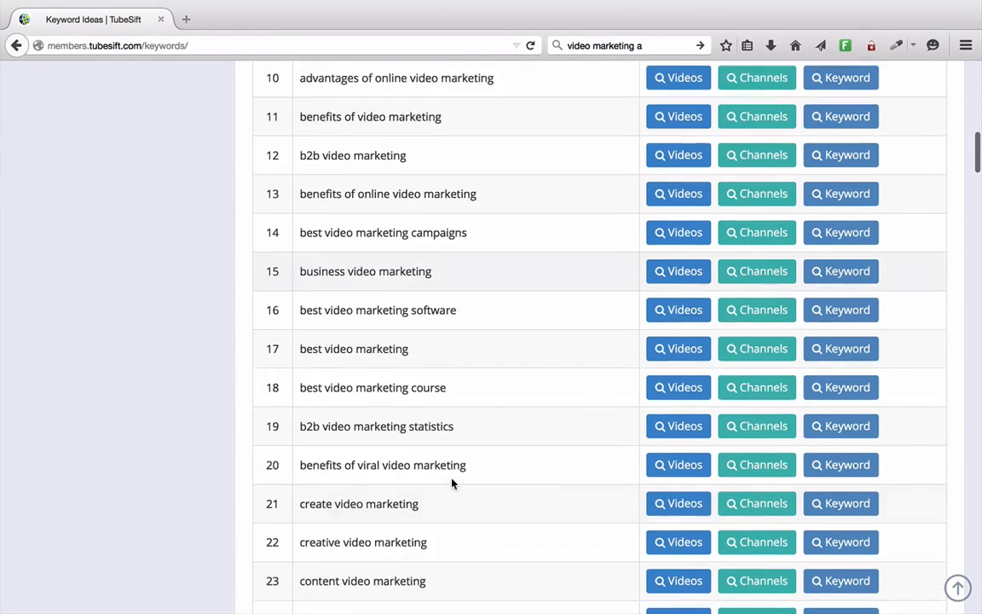
{"action": "scroll", "scroll_direction": "down", "scroll_amount": 3}
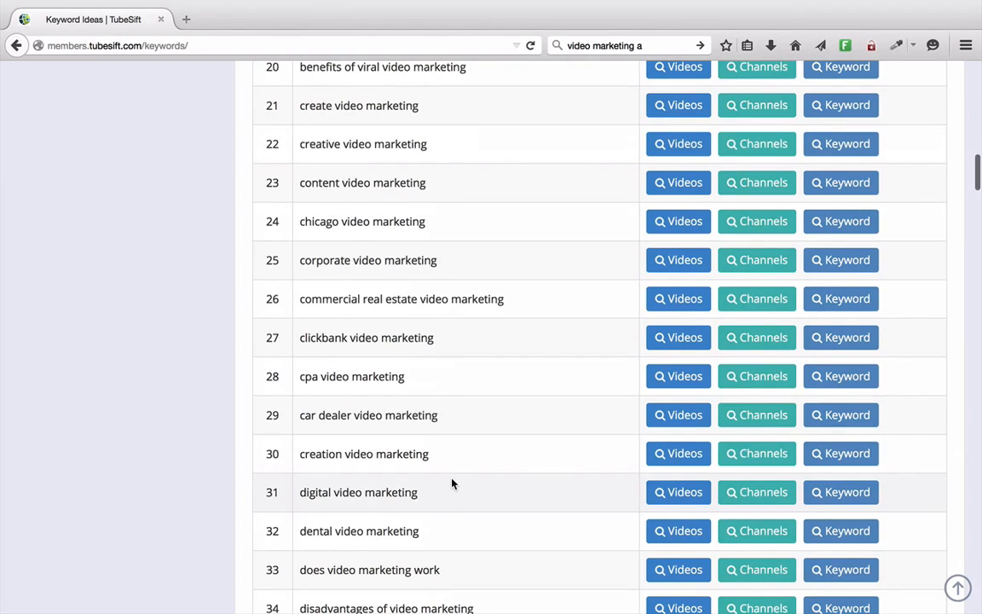
{"action": "scroll", "scroll_direction": "down", "scroll_amount": 3}
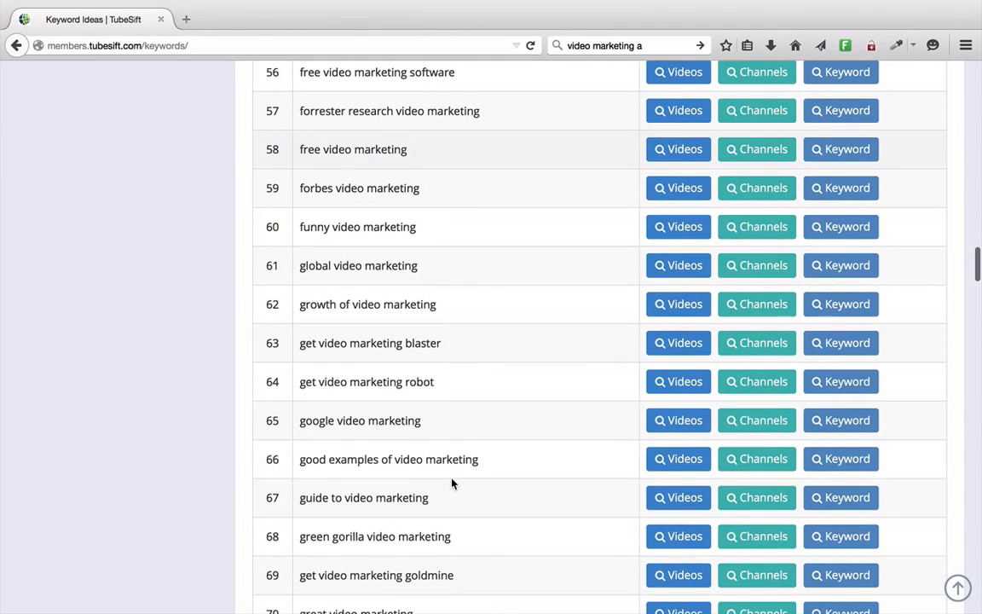
{"action": "scroll", "scroll_direction": "down", "scroll_amount": 3}
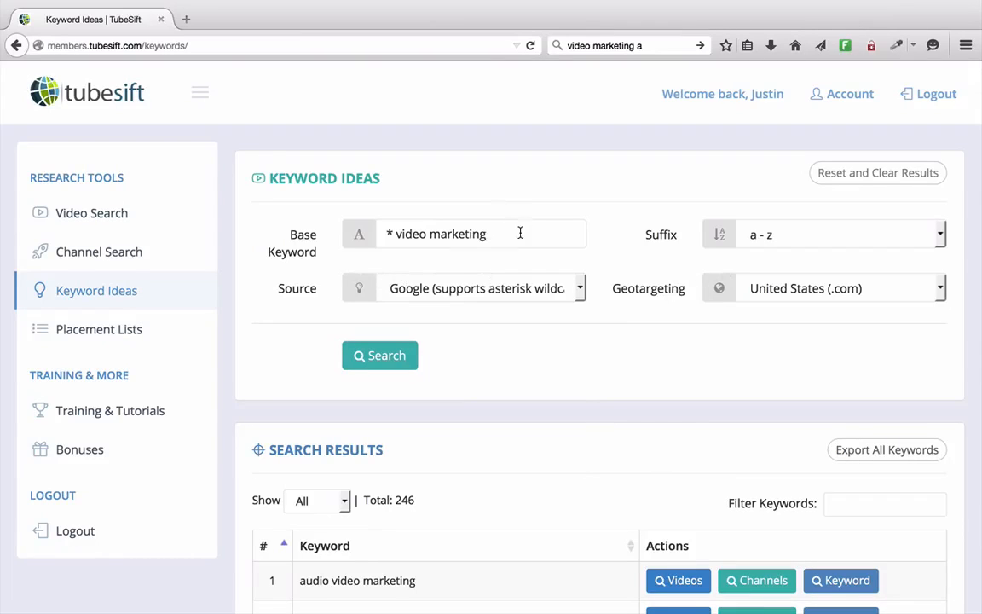
Replace the base keyword with 'how to * my business' and run the search
{"action": "triple_click", "coordinate": [463, 234]}
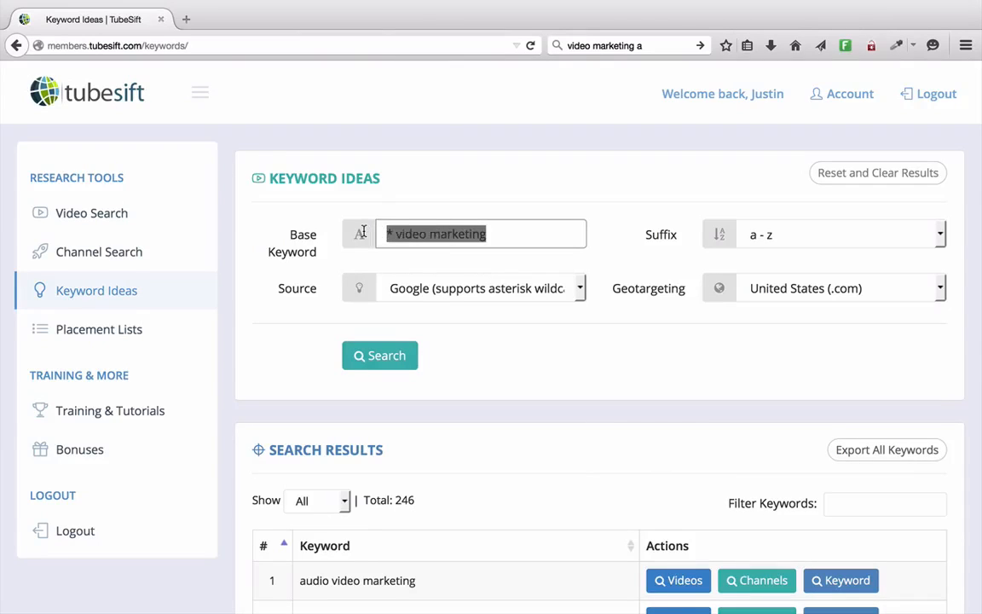
{"action": "type", "text": "h"}
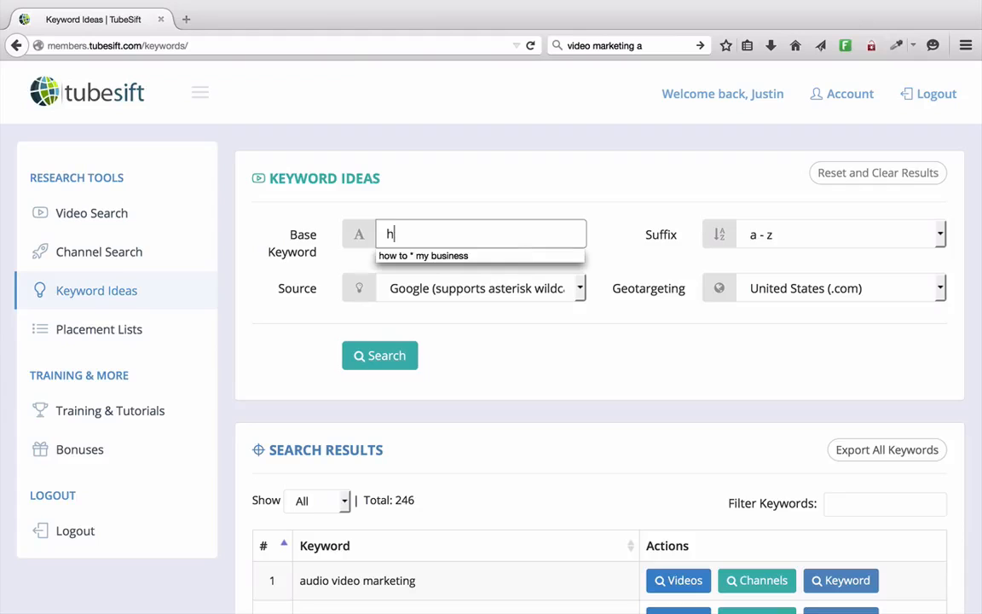
{"action": "type", "text": "ow to * my business"}
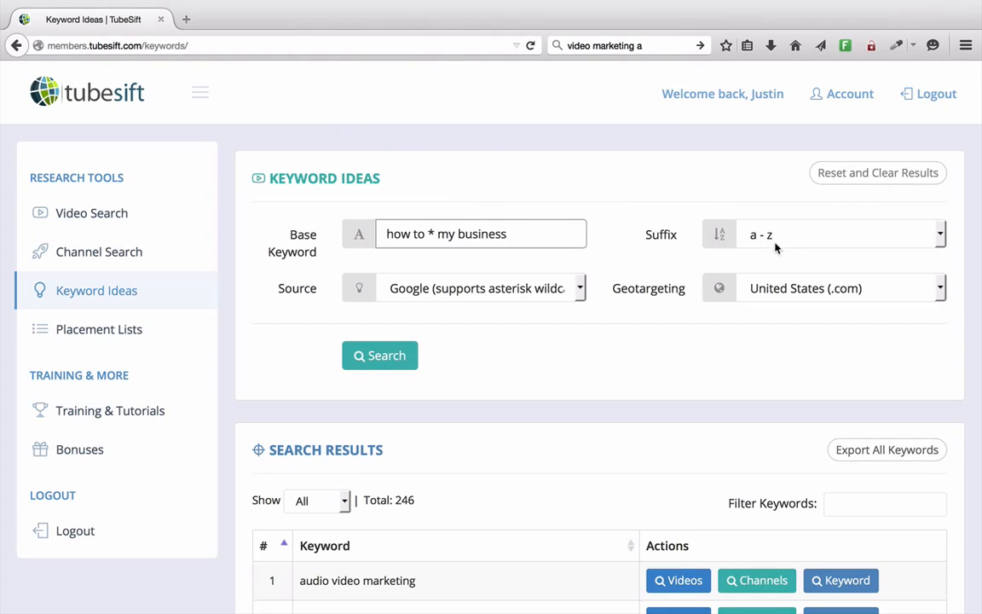
{"action": "left_click", "coordinate": [481, 233]}
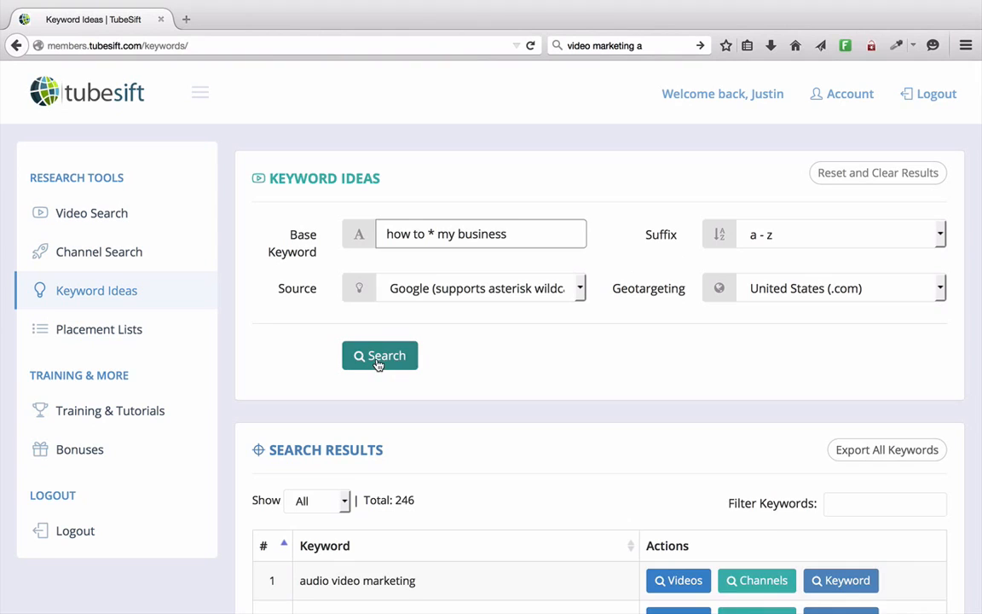
{"action": "left_click", "coordinate": [379, 357]}
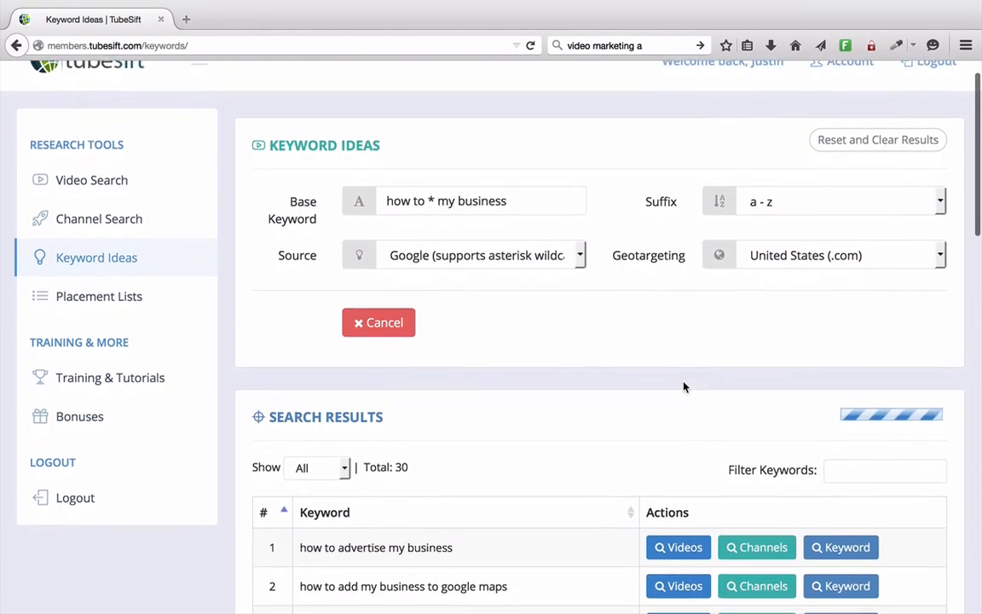
{"action": "scroll", "scroll_direction": "down", "scroll_amount": 3}
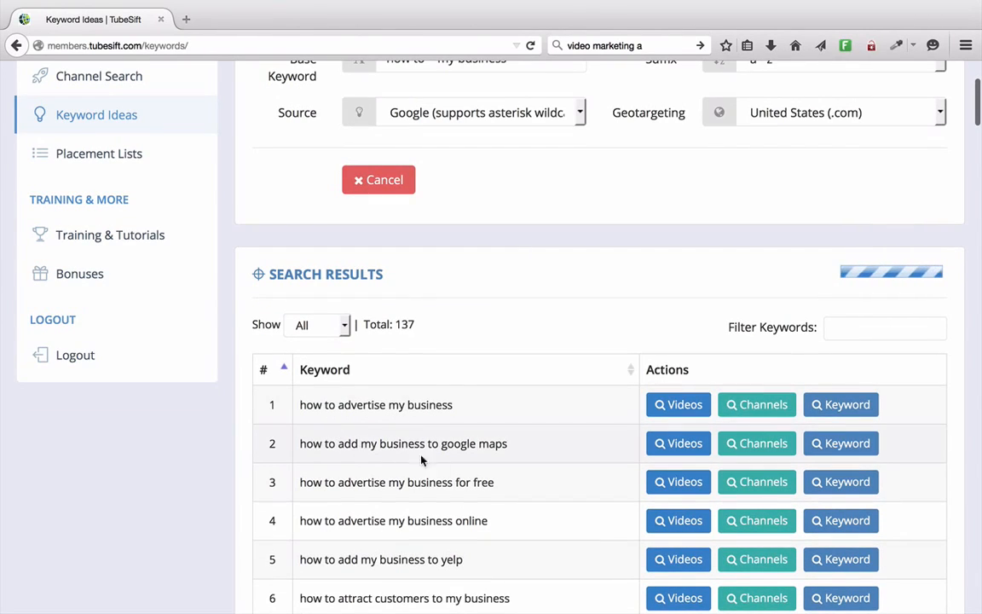
{"action": "scroll", "scroll_direction": "down", "scroll_amount": 3}
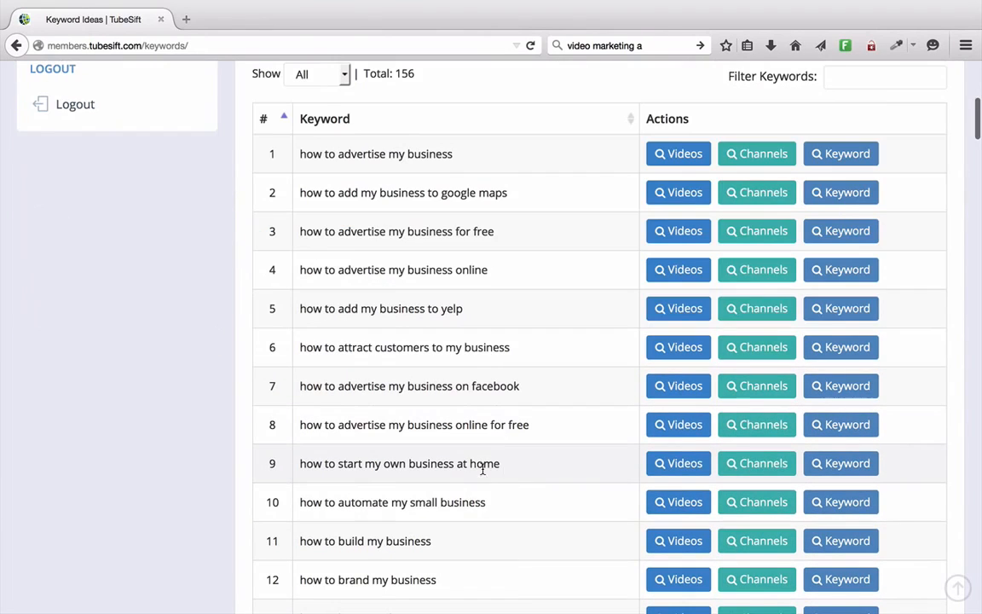
{"action": "scroll", "scroll_direction": "down", "scroll_amount": 3}
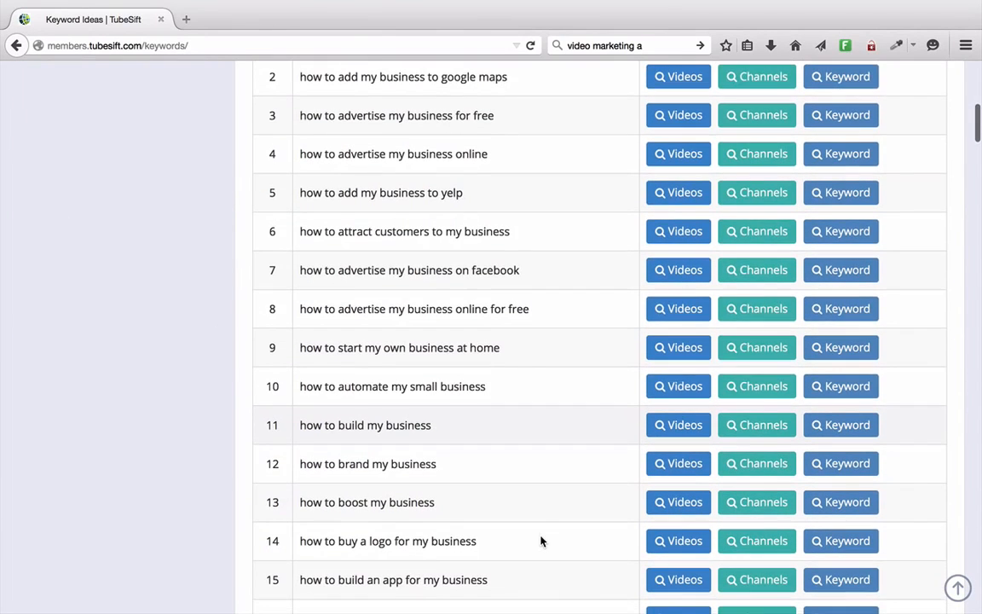
{"action": "scroll", "scroll_direction": "down", "scroll_amount": 3}
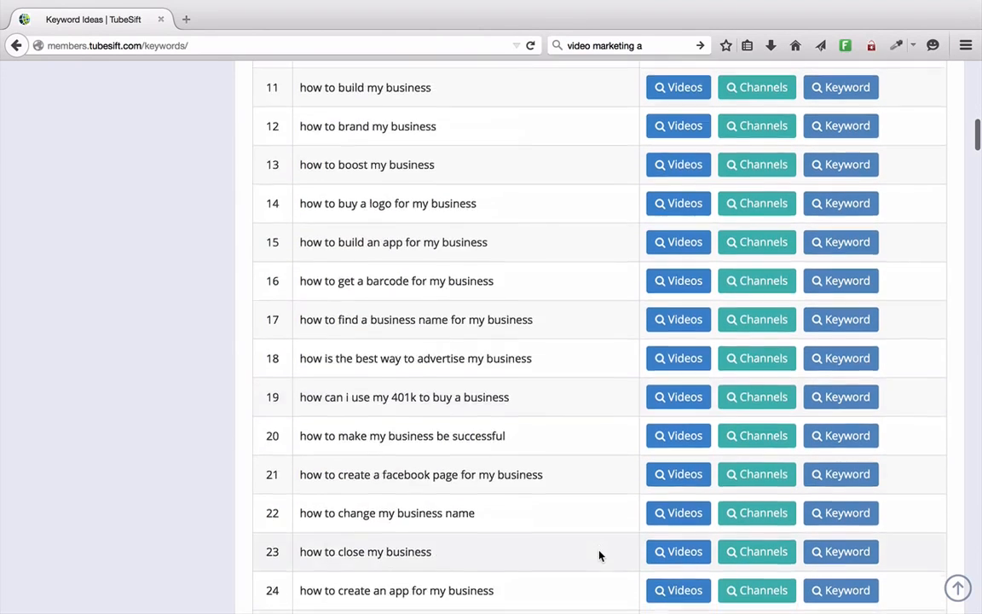
{"action": "scroll", "scroll_direction": "down", "scroll_amount": 3}
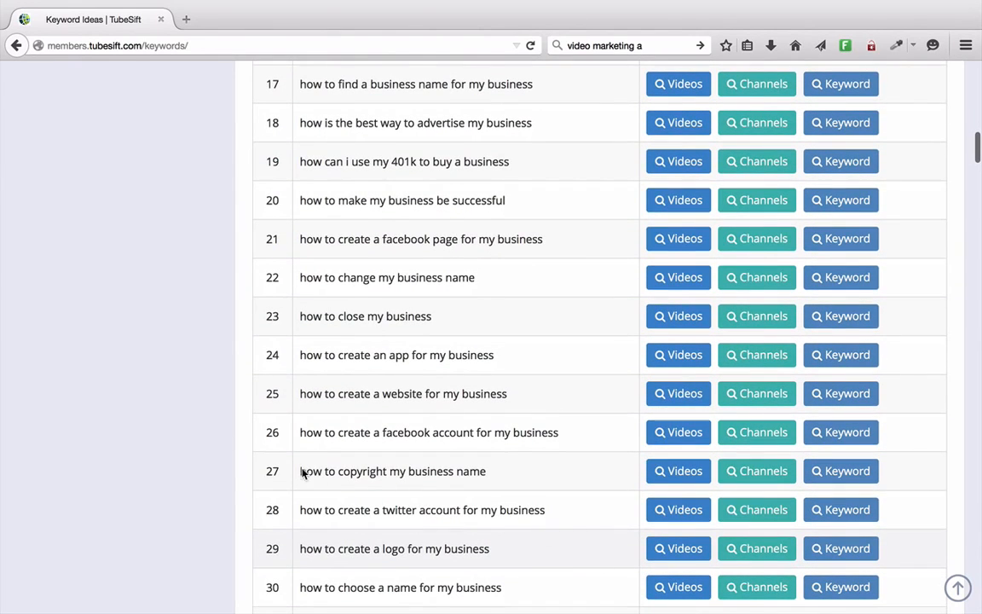
{"action": "mouse_move", "coordinate": [205, 443]}
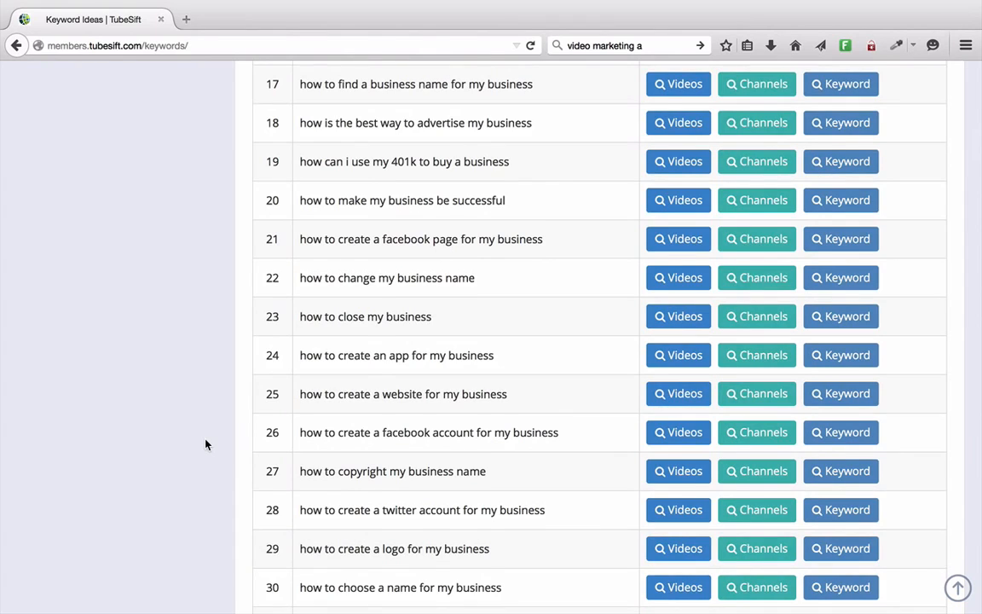
{"action": "scroll", "scroll_direction": "down", "scroll_amount": 3}
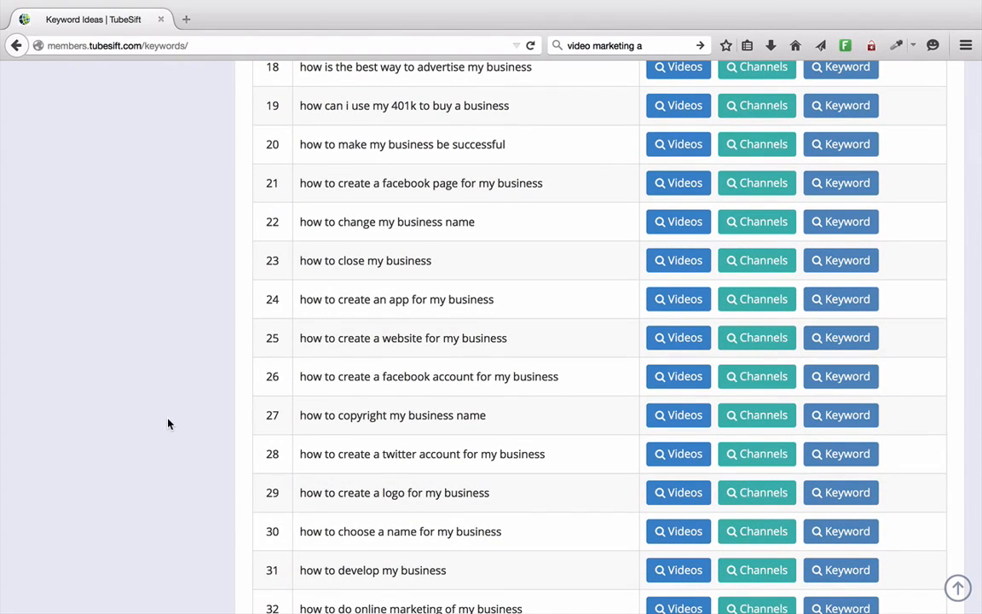
{"action": "scroll", "scroll_direction": "down", "scroll_amount": 3}
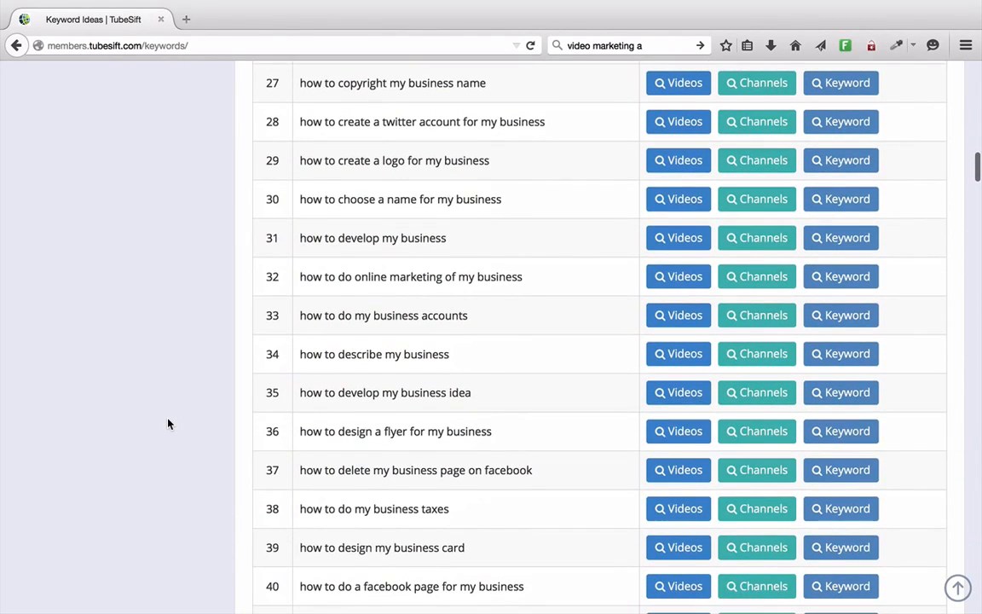
{"action": "scroll", "scroll_direction": "down", "scroll_amount": 3}
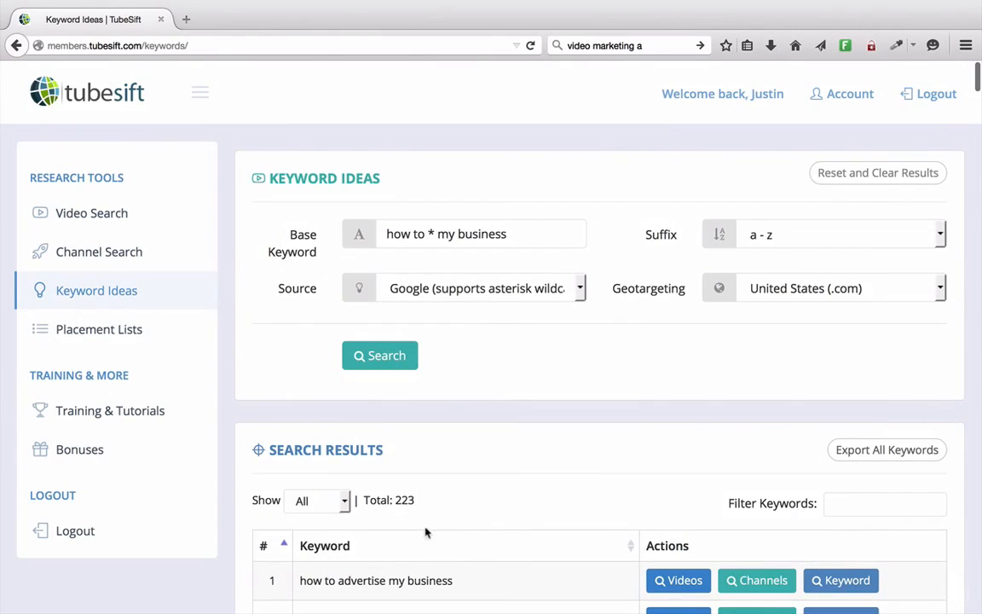
{"action": "mouse_move", "coordinate": [576, 518]}
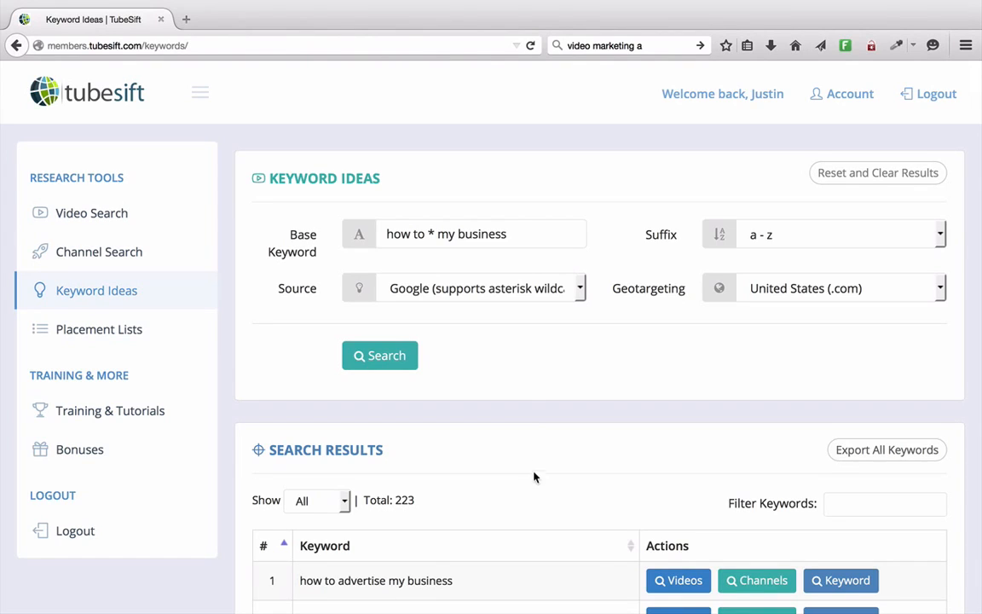
{"action": "mouse_move", "coordinate": [519, 464]}
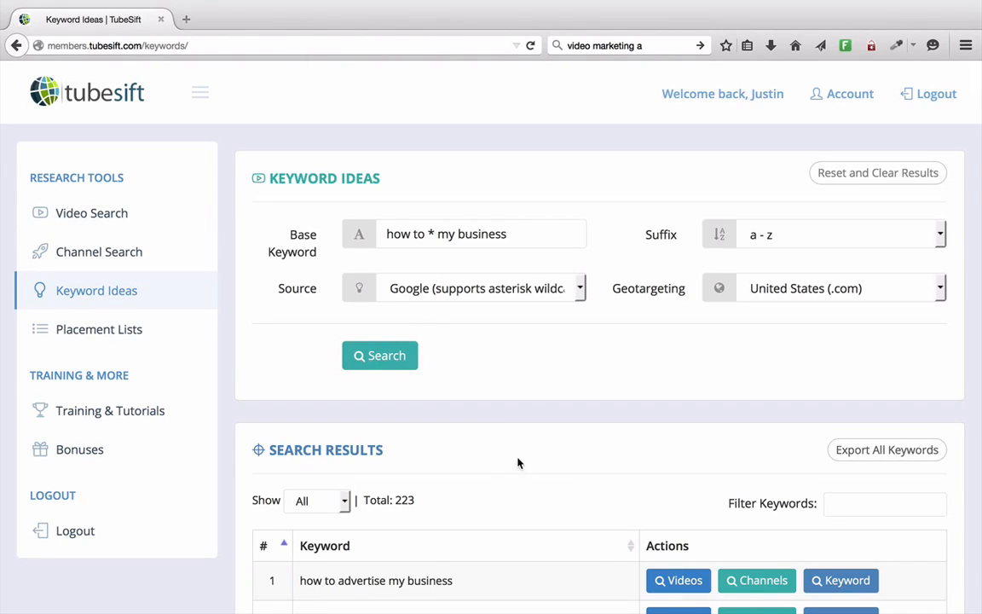
{"action": "scroll", "scroll_direction": "down", "scroll_amount": 3}
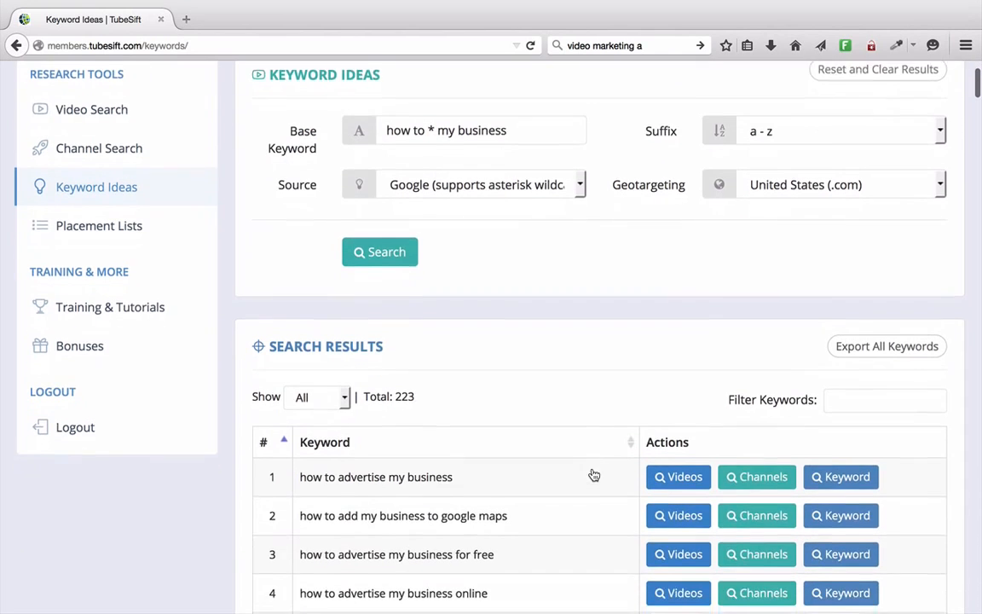
{"action": "scroll", "scroll_direction": "down", "scroll_amount": 3}
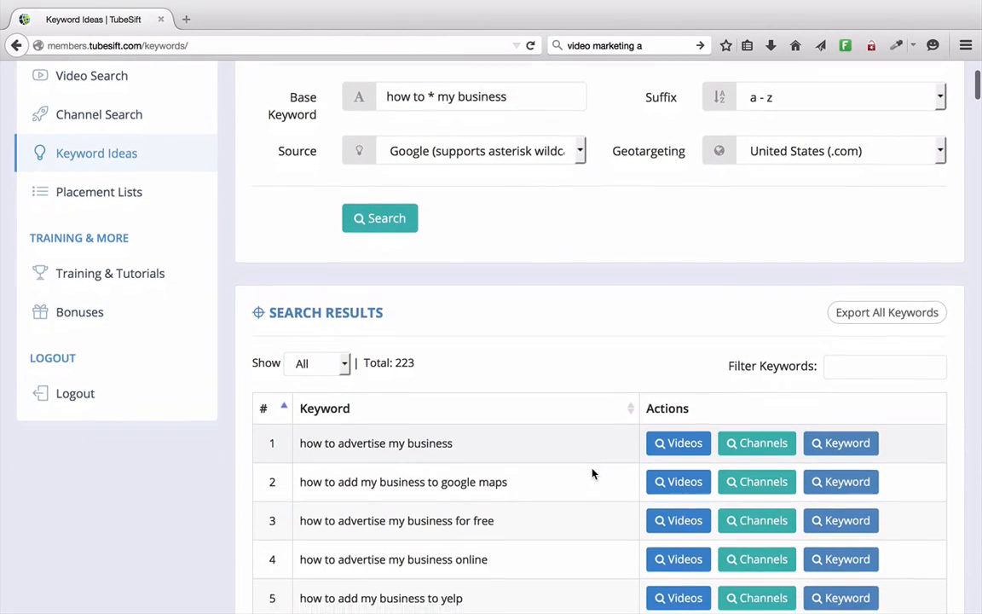
{"action": "scroll", "scroll_direction": "down", "scroll_amount": 3}
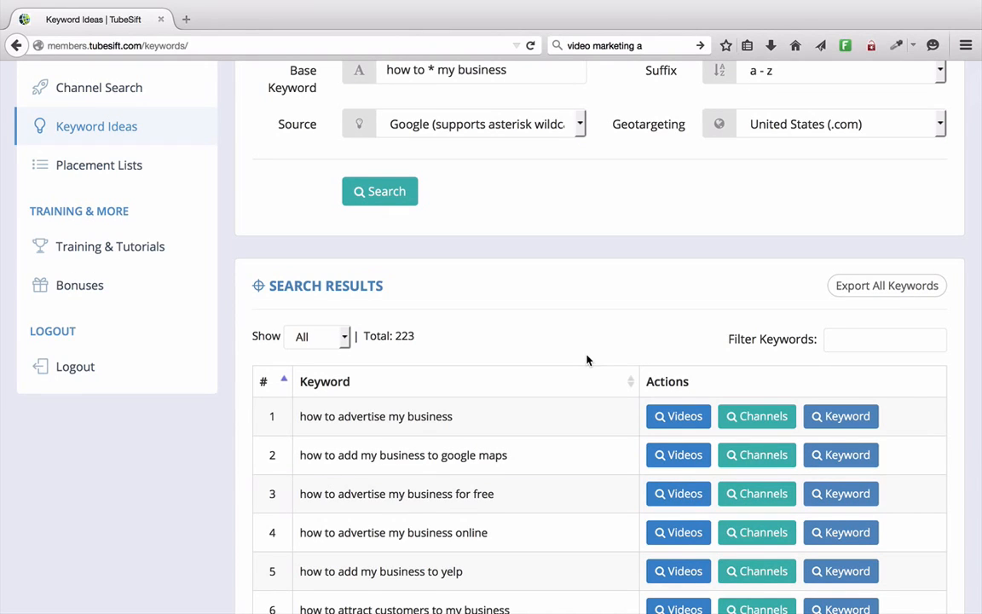
{"action": "mouse_move", "coordinate": [886, 287]}
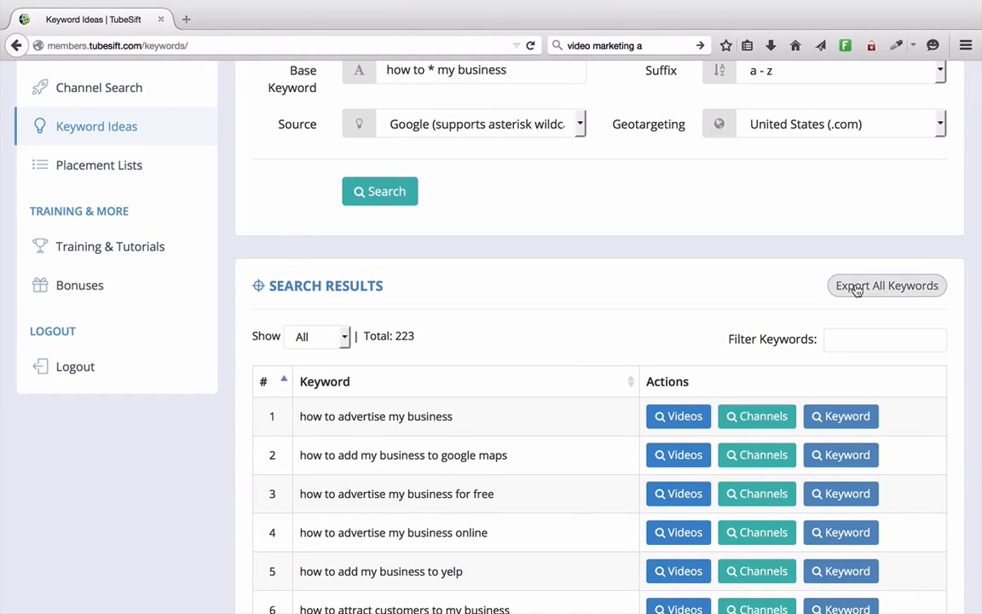
{"action": "left_click", "coordinate": [887, 287]}
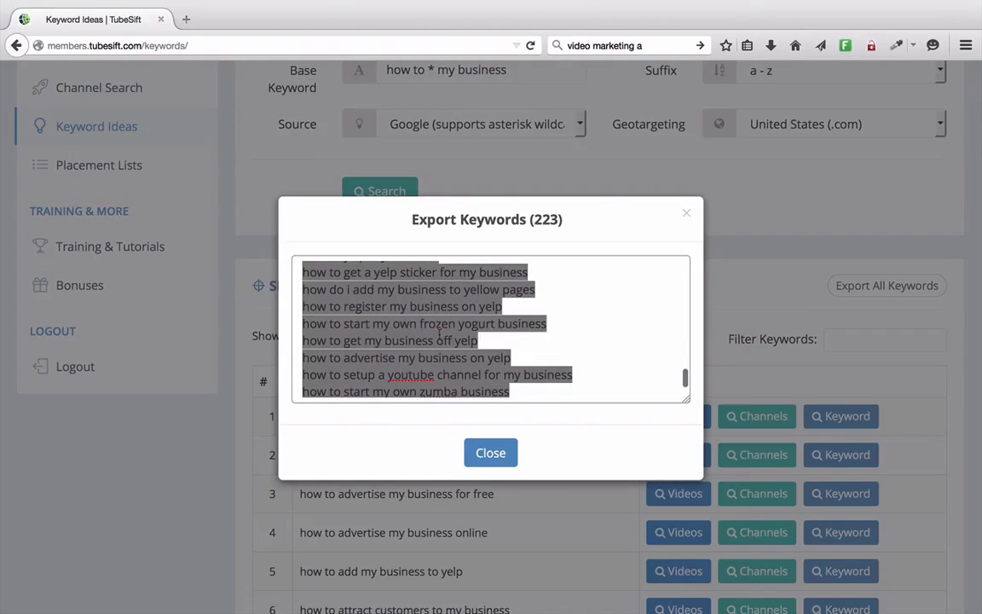
{"action": "scroll", "scroll_direction": "down", "scroll_amount": 3}
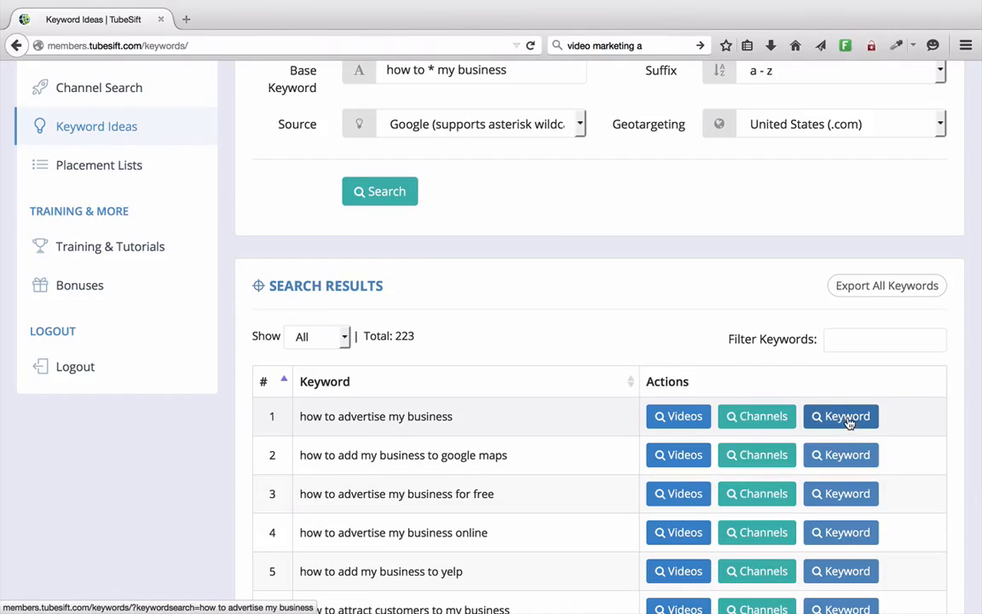
Use the 'how to advertise my business' row as the new base keyword, yielding 154 ideas
{"action": "left_click", "coordinate": [840, 416]}
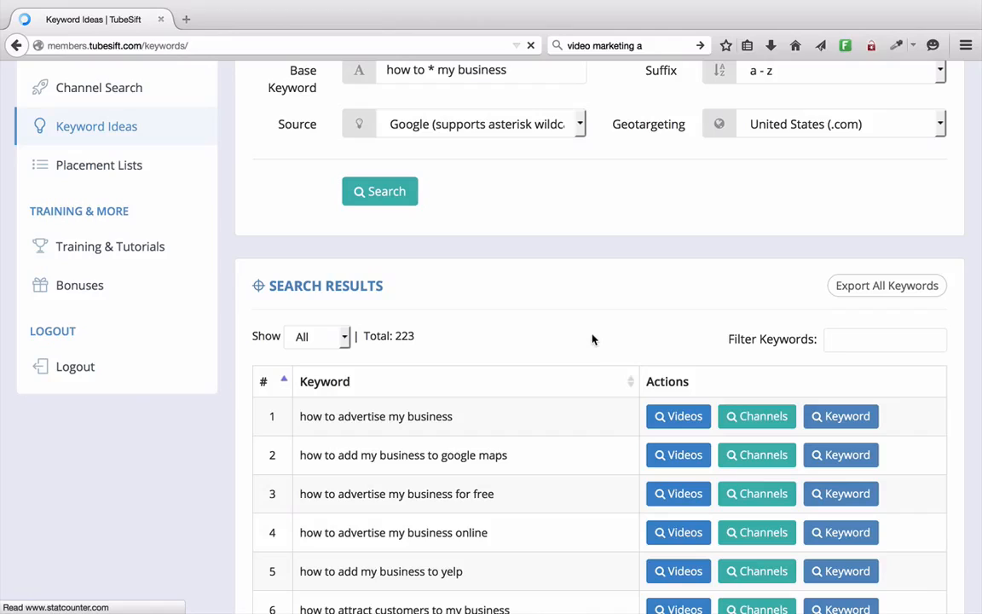
{"action": "mouse_move", "coordinate": [587, 288]}
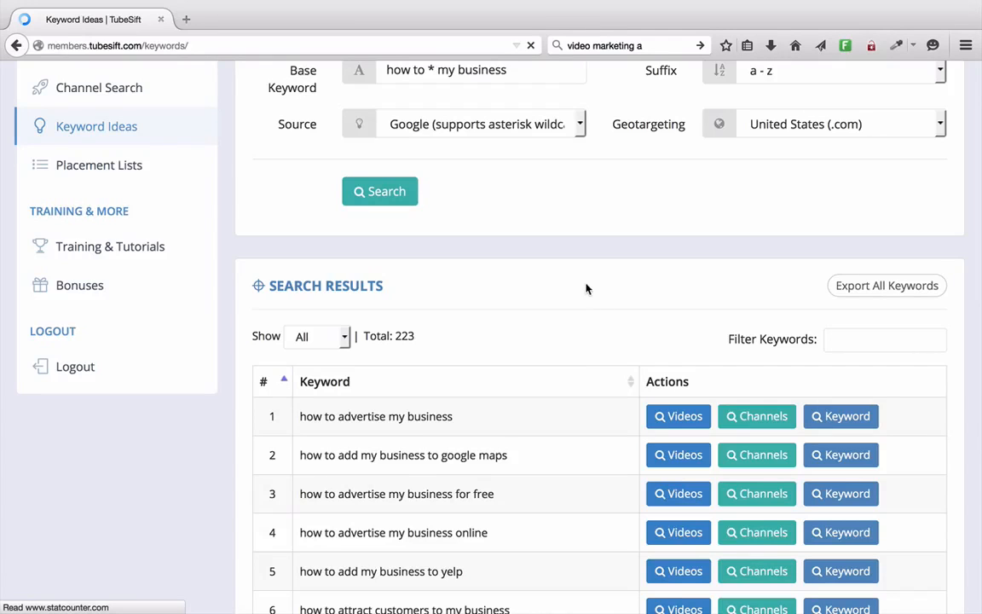
{"action": "mouse_move", "coordinate": [593, 328]}
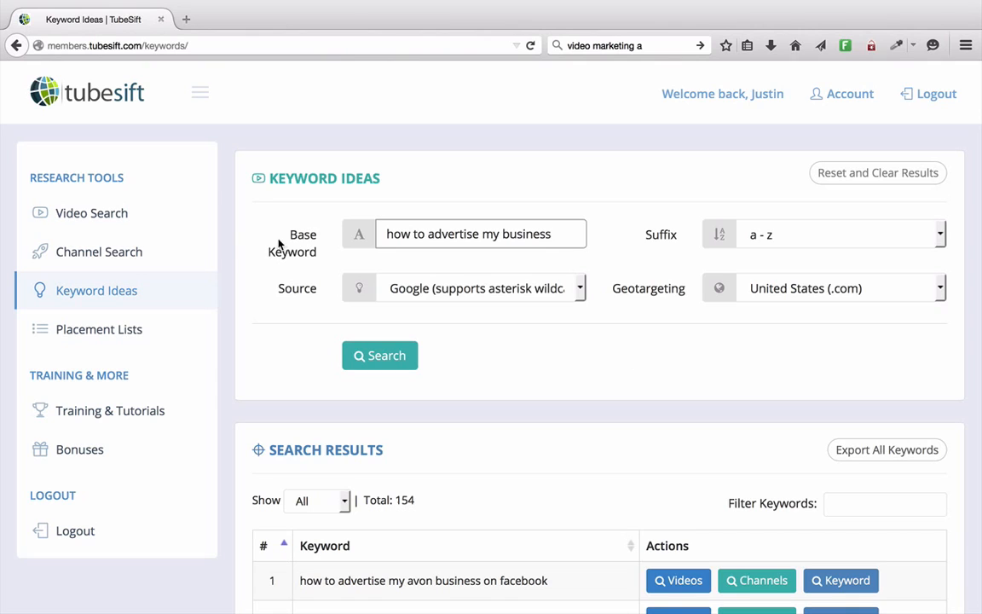
{"action": "mouse_move", "coordinate": [634, 389]}
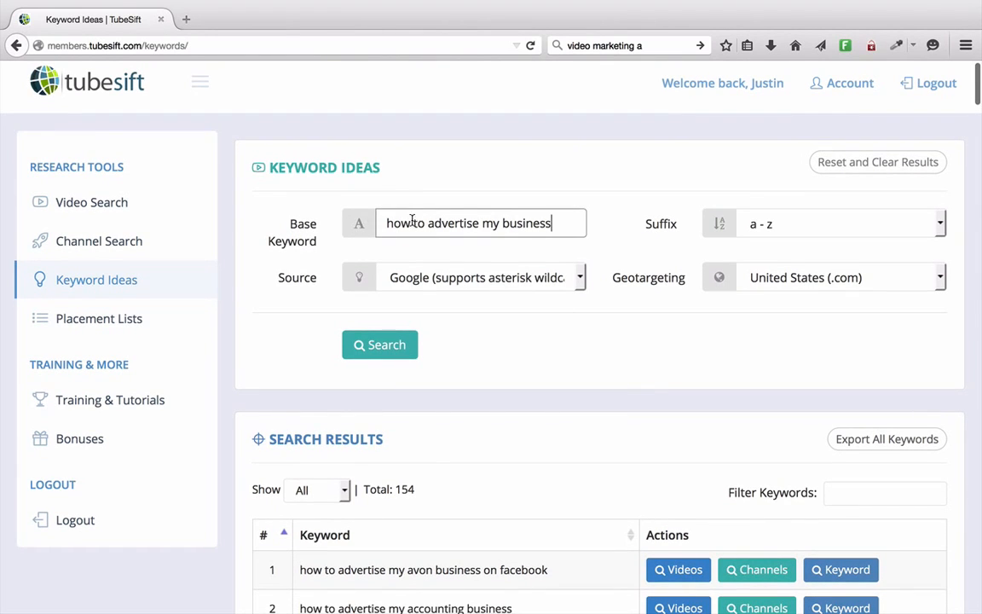
{"action": "scroll", "scroll_direction": "down", "scroll_amount": 3}
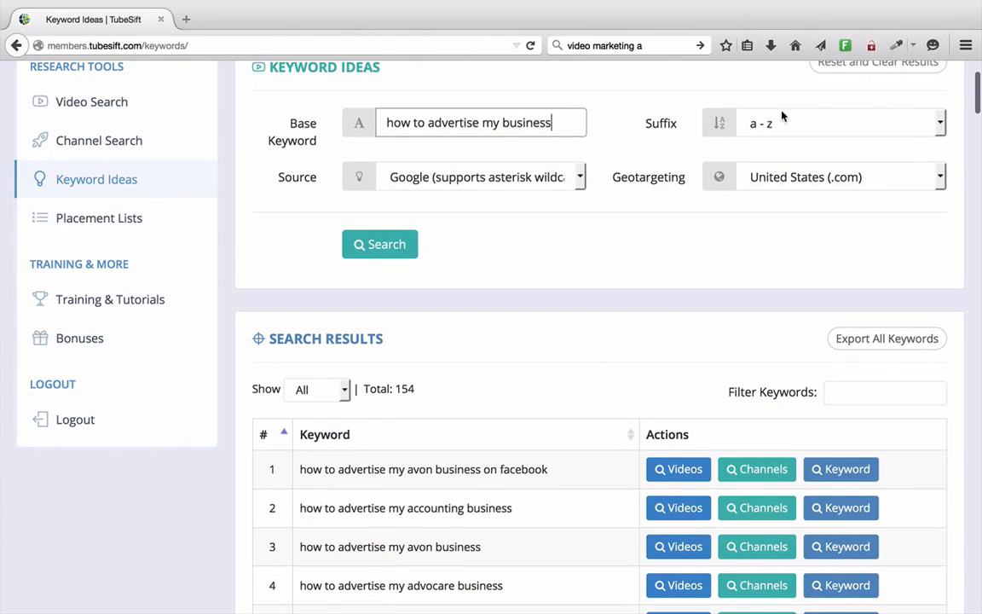
{"action": "scroll", "scroll_direction": "down", "scroll_amount": 3}
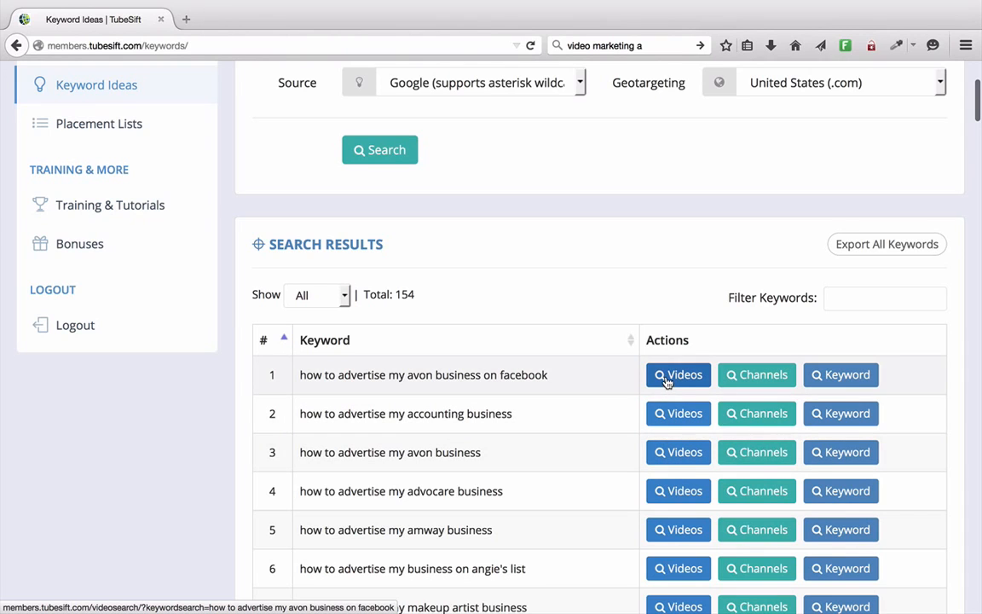
Start a monetized-video search for 'how to advertise my accounting business' and cancel it at 5 videos
{"action": "scroll", "scroll_direction": "down", "scroll_amount": 3}
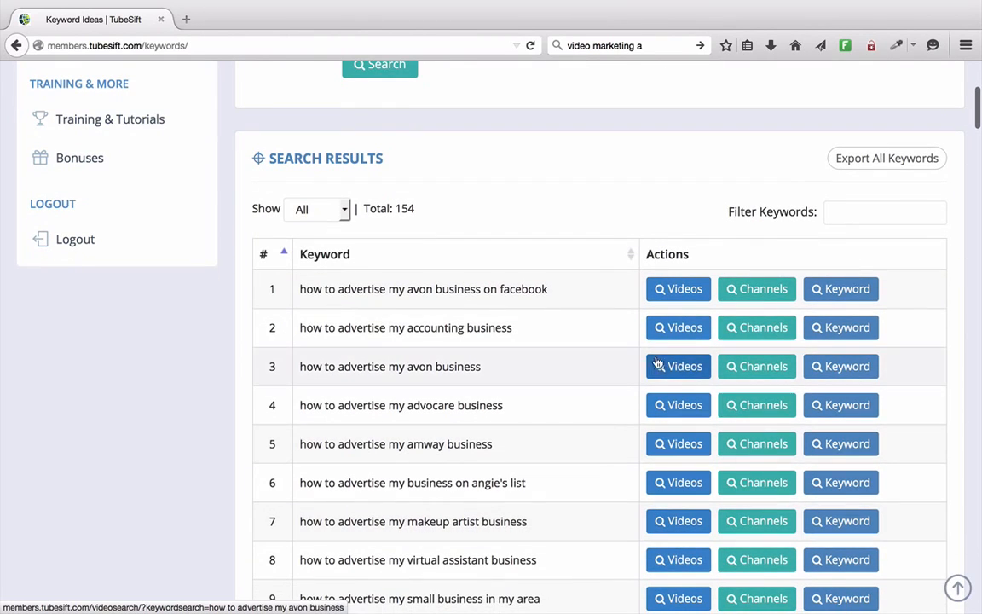
{"action": "left_click", "coordinate": [678, 364]}
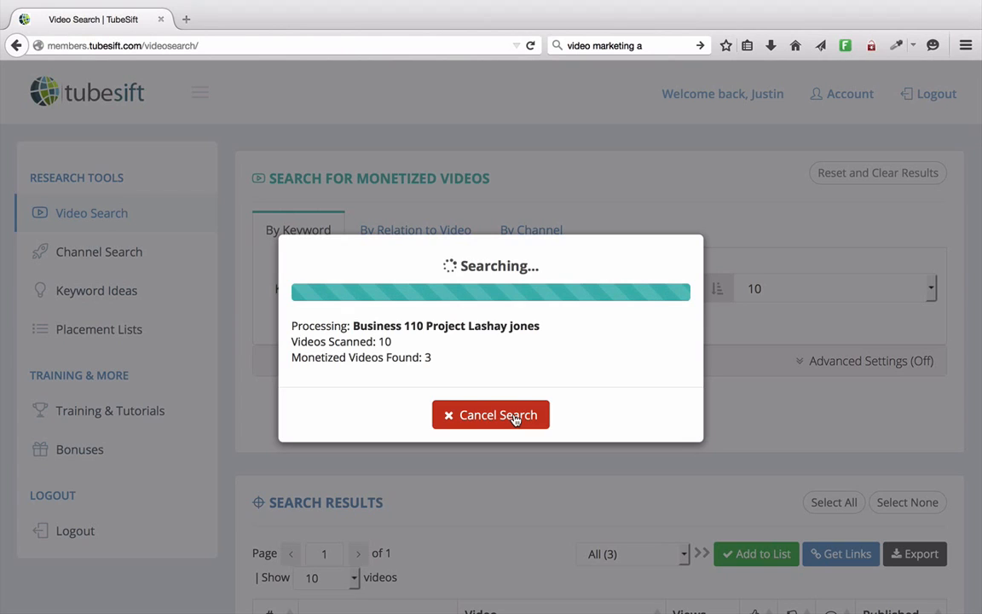
{"action": "left_click", "coordinate": [491, 414]}
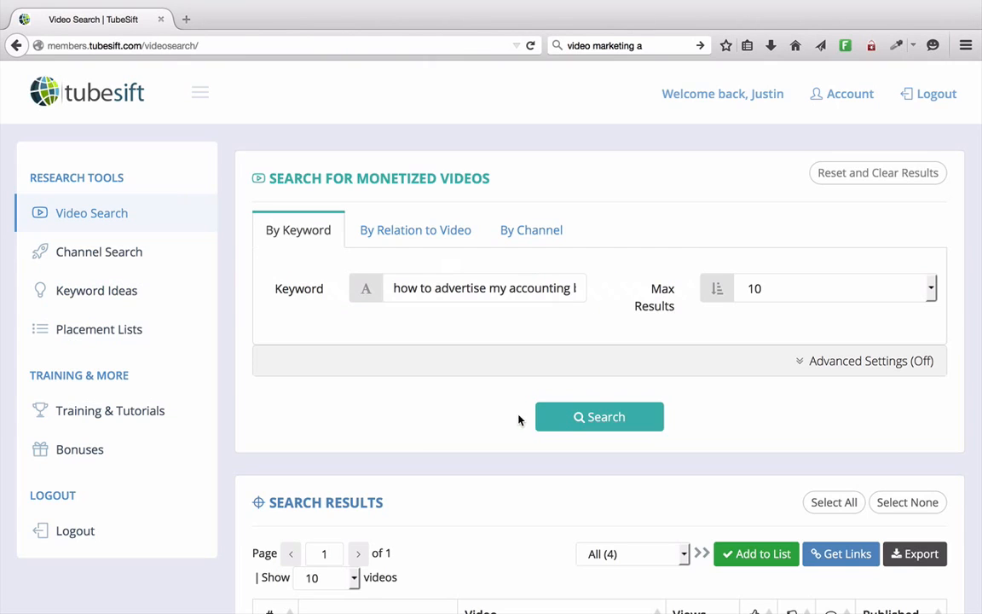
{"action": "scroll", "scroll_direction": "down", "scroll_amount": 3}
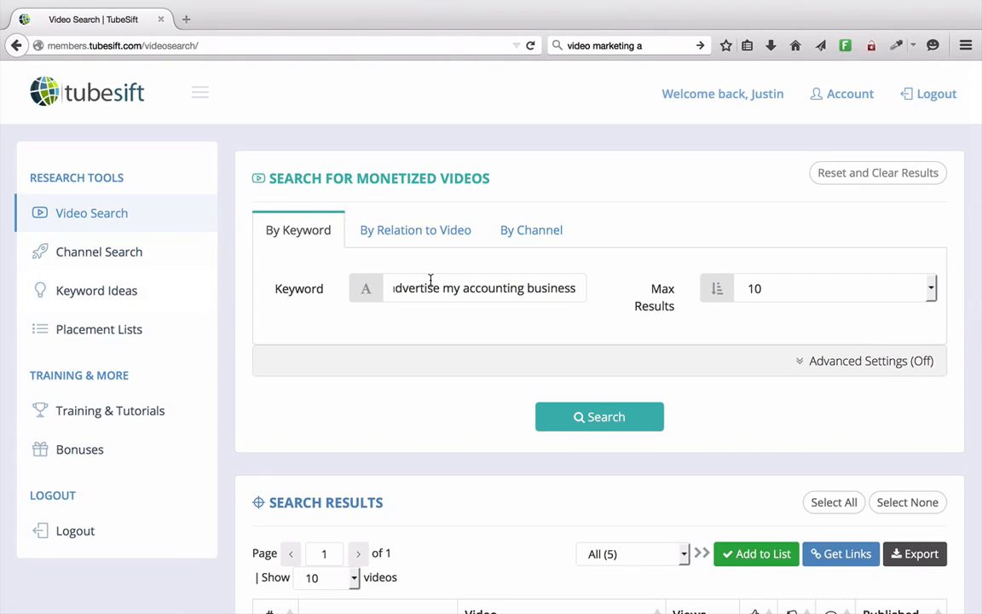
{"action": "mouse_move", "coordinate": [603, 201]}
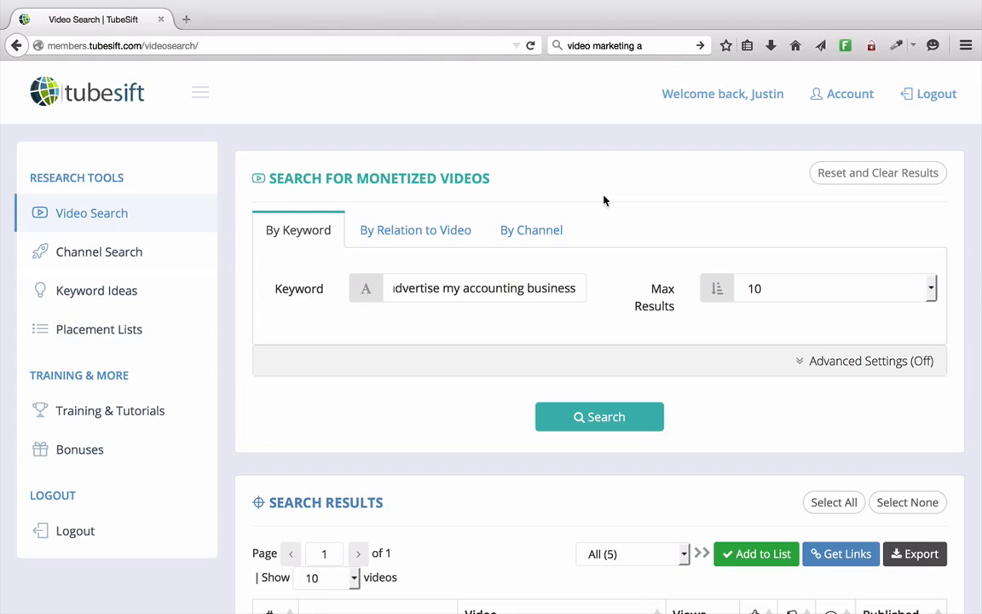